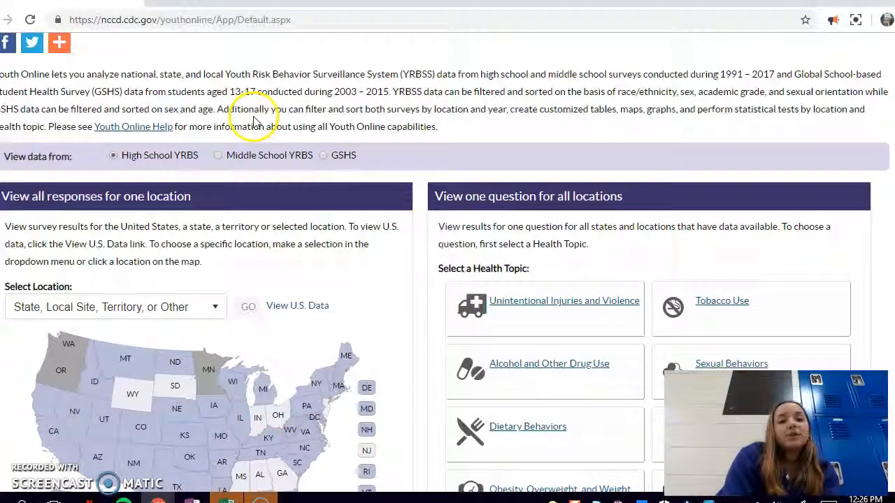
# Step: Scroll through the list of YRBS health topics to locate Unintentional Injuries and Violence
pyautogui.scroll(3)
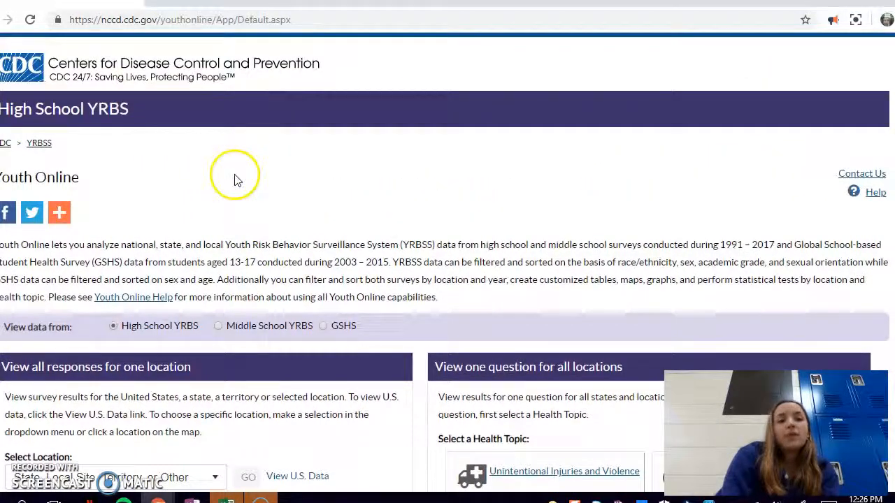
pyautogui.moveTo(413, 193)
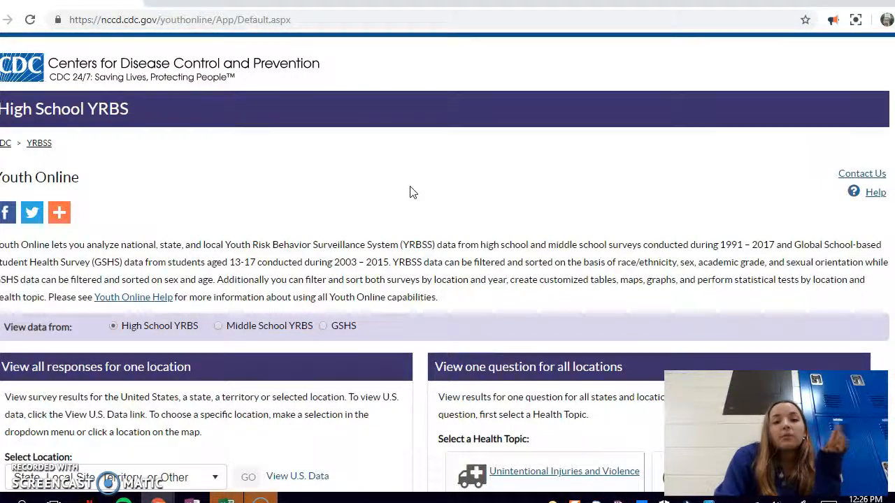
pyautogui.scroll(-3)
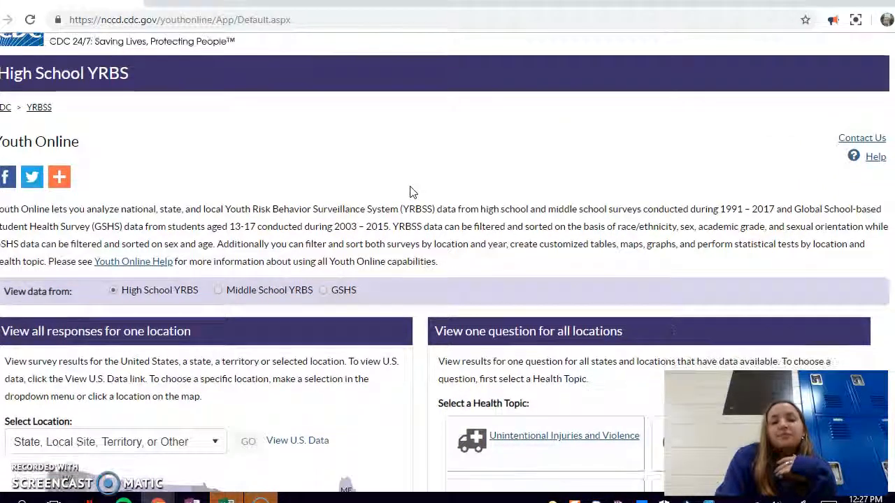
pyautogui.scroll(-3)
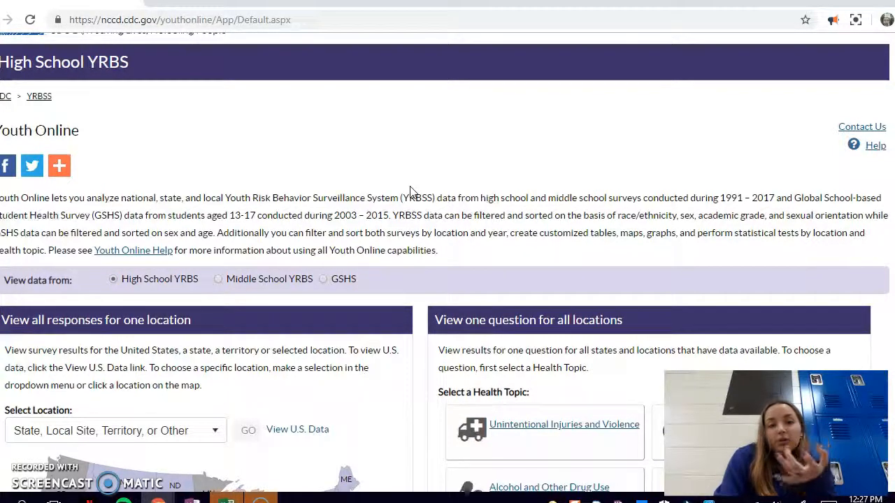
pyautogui.moveTo(413, 169)
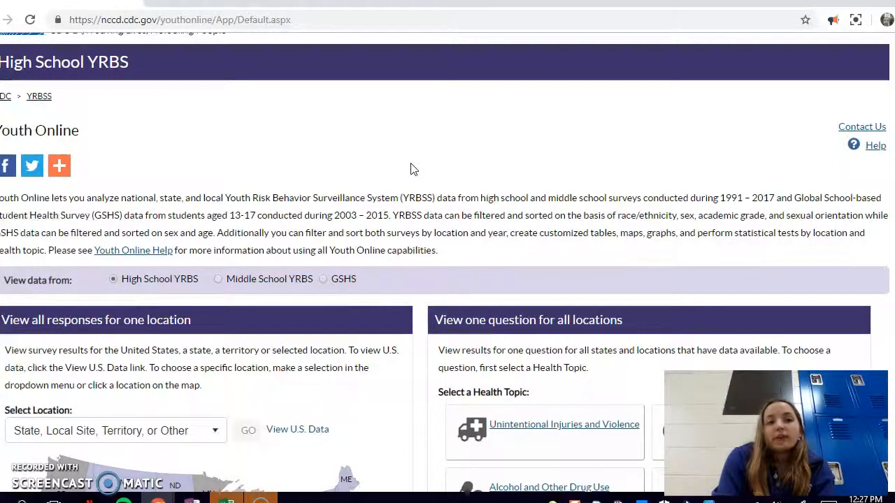
pyautogui.scroll(3)
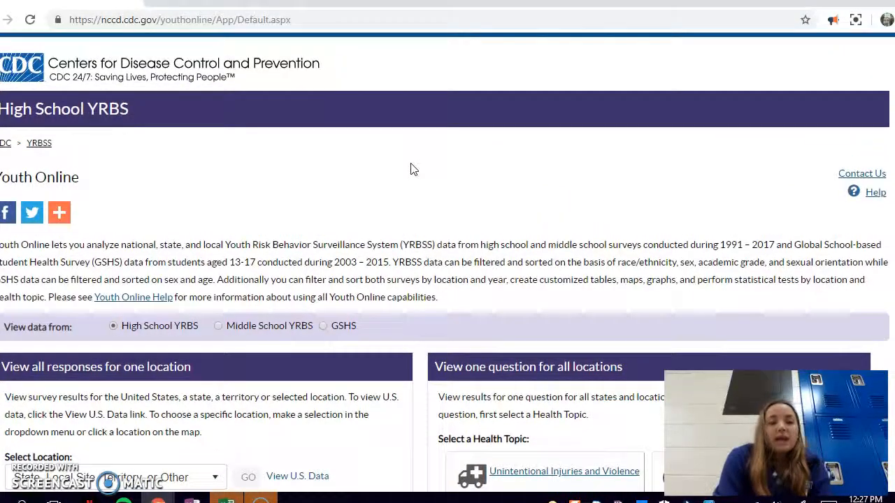
pyautogui.scroll(-3)
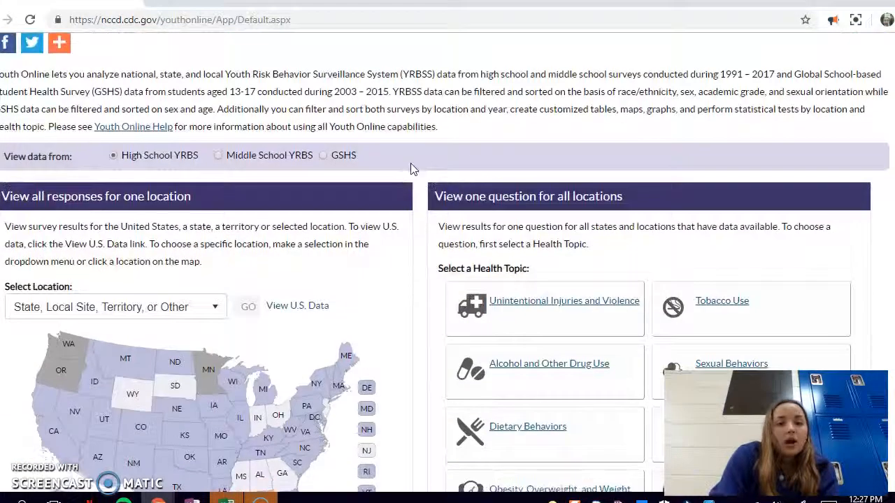
pyautogui.scroll(-3)
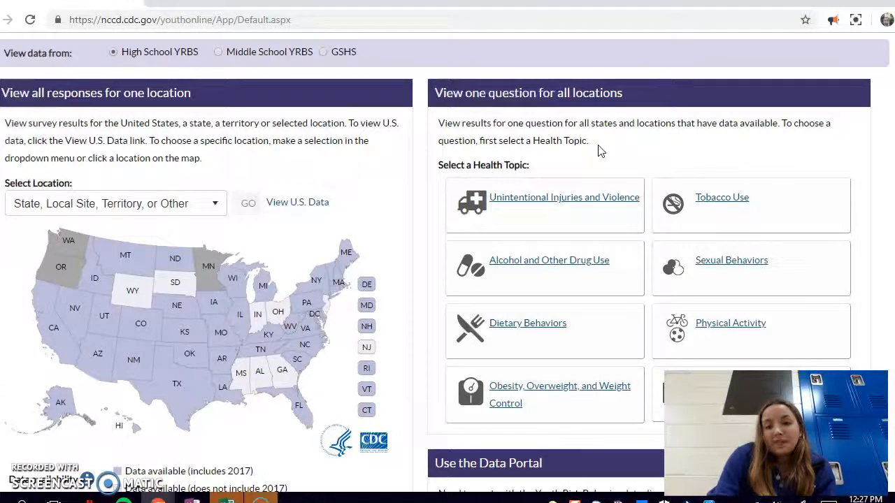
pyautogui.scroll(3)
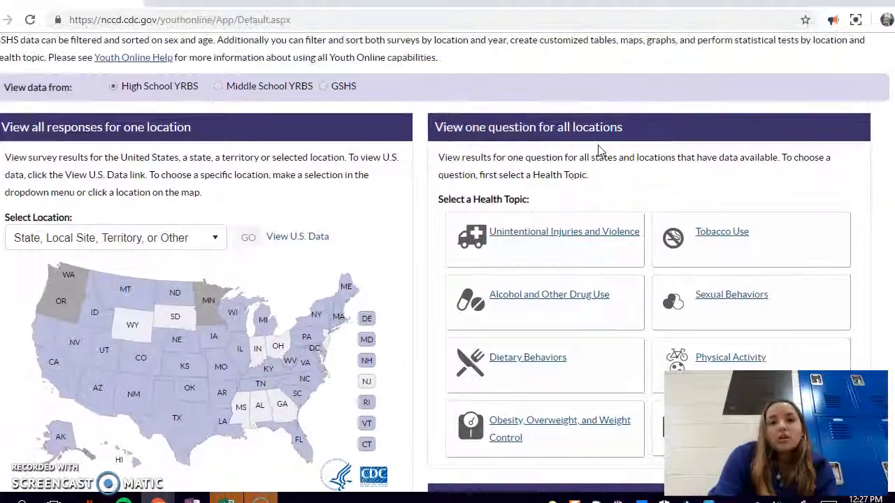
pyautogui.scroll(3)
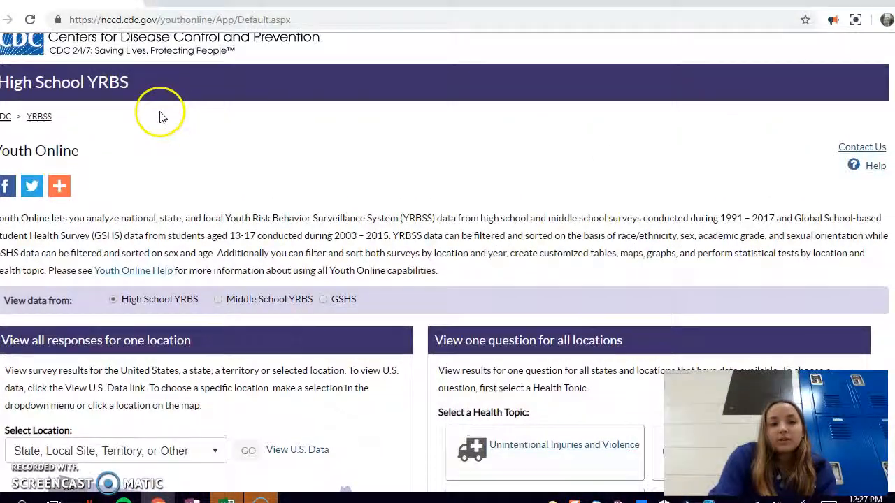
pyautogui.moveTo(423, 207)
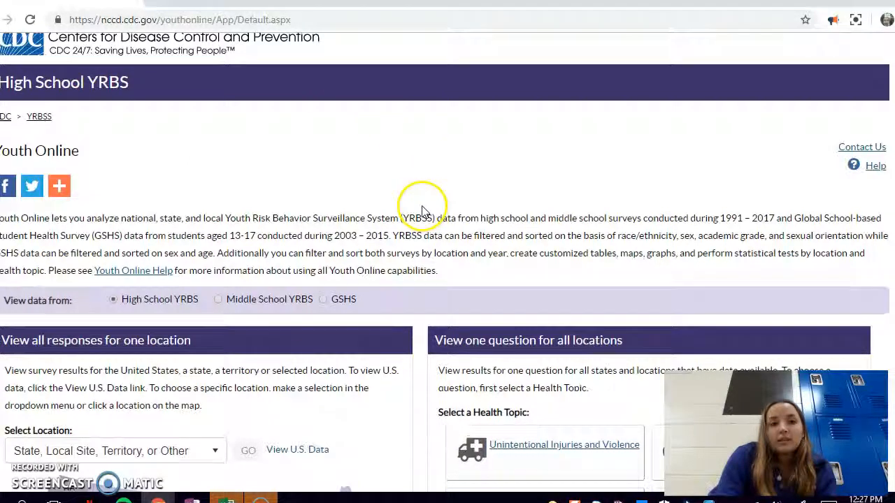
pyautogui.scroll(3)
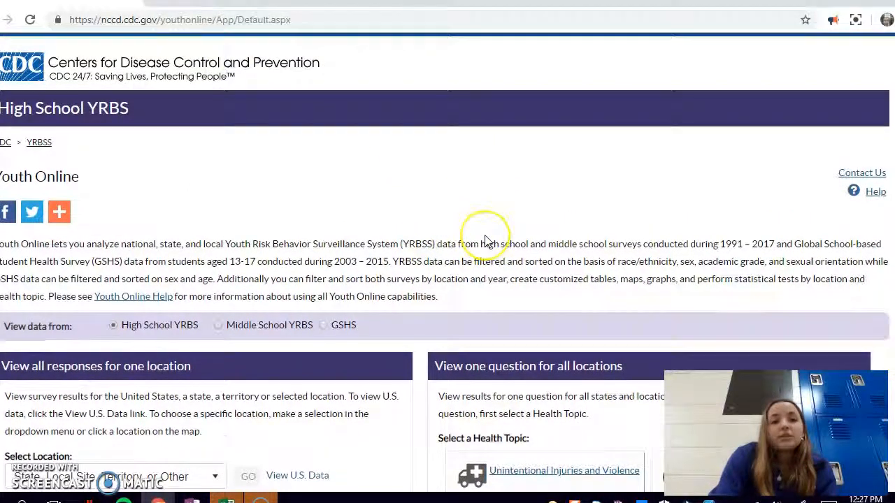
pyautogui.scroll(-3)
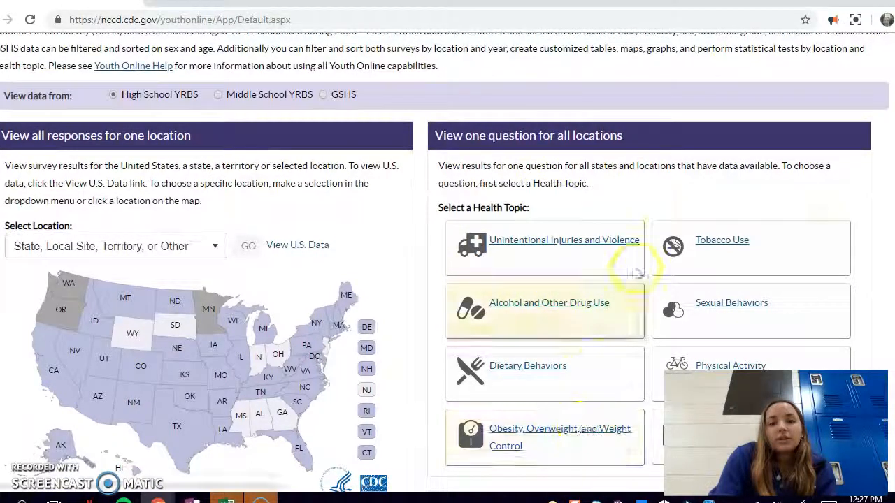
pyautogui.moveTo(636, 272)
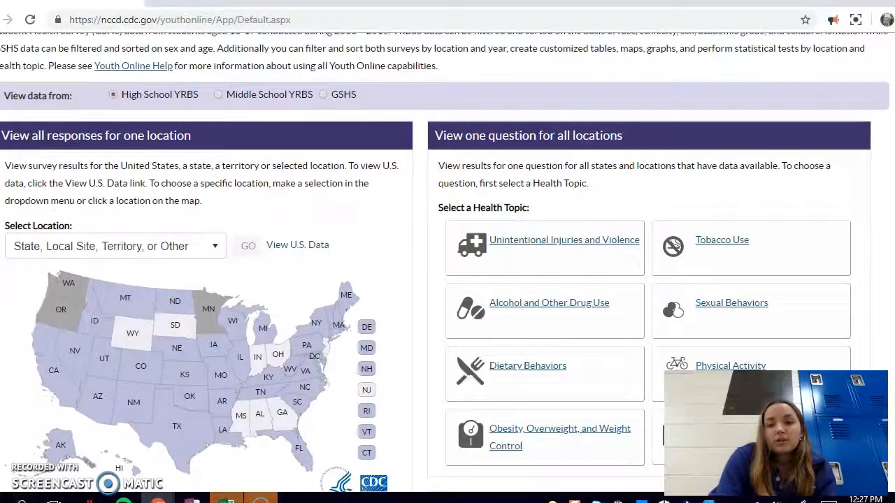
pyautogui.scroll(-3)
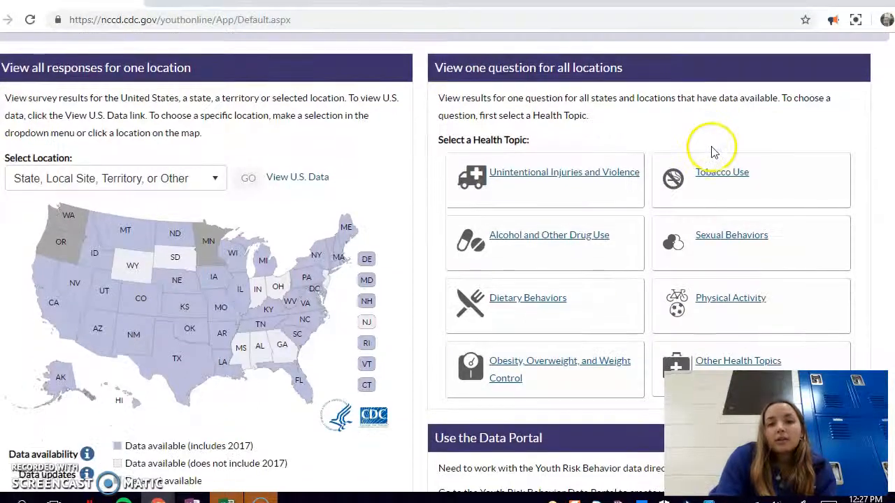
pyautogui.moveTo(590, 165)
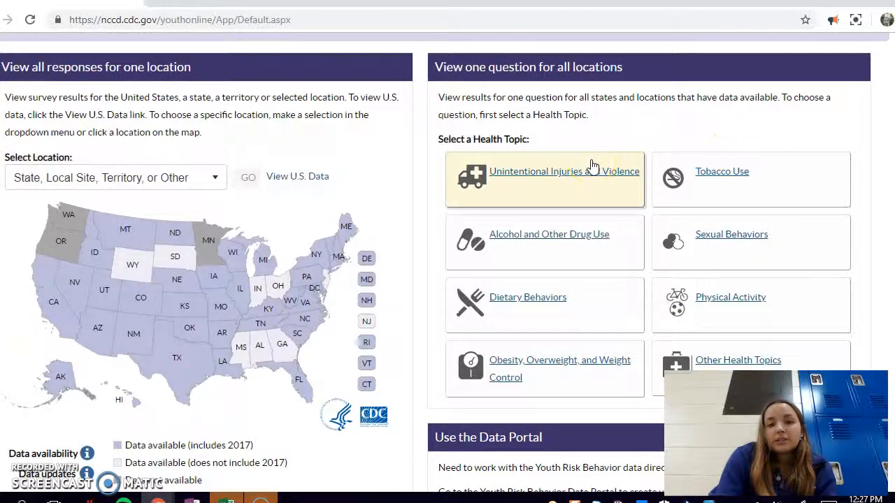
# Step: Open the Unintentional Injuries and Violence questions and browse to Behaviors that Contribute to Violence
pyautogui.click(564, 171)
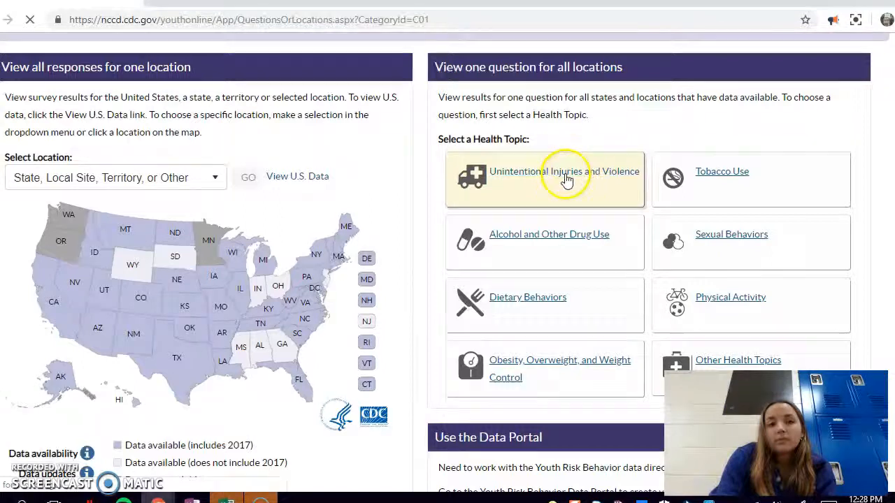
pyautogui.click(563, 171)
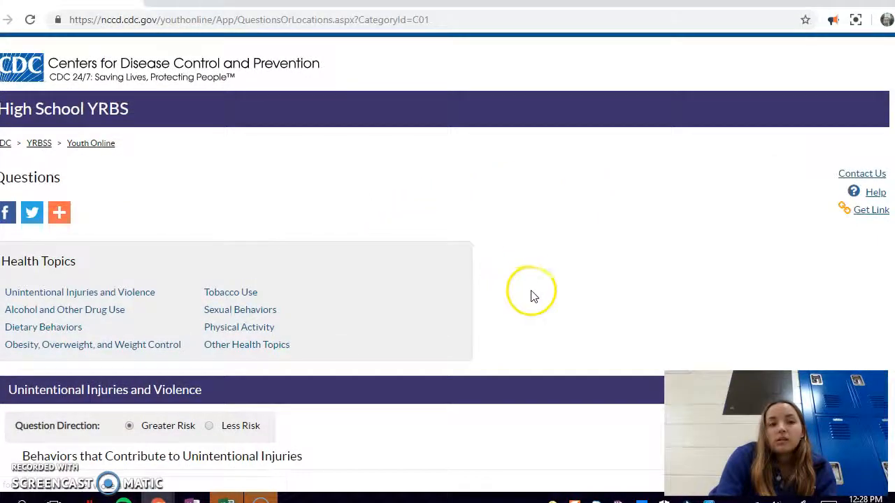
pyautogui.scroll(-3)
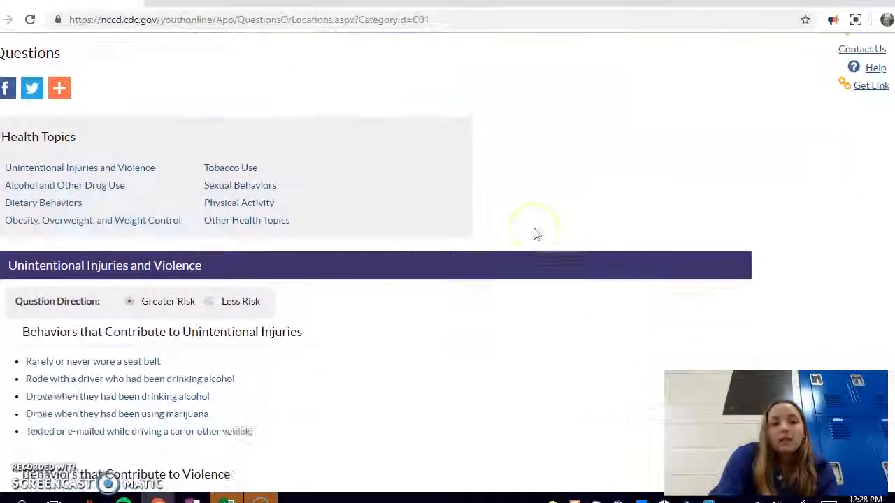
pyautogui.scroll(-3)
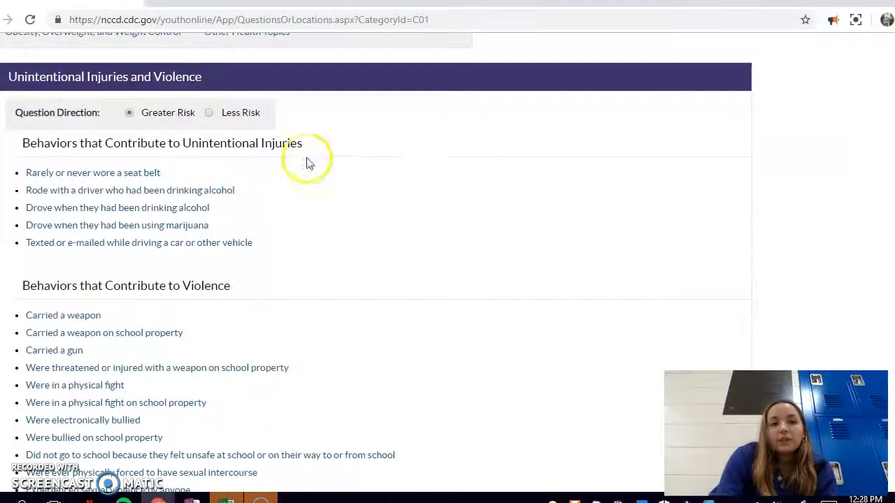
pyautogui.moveTo(324, 241)
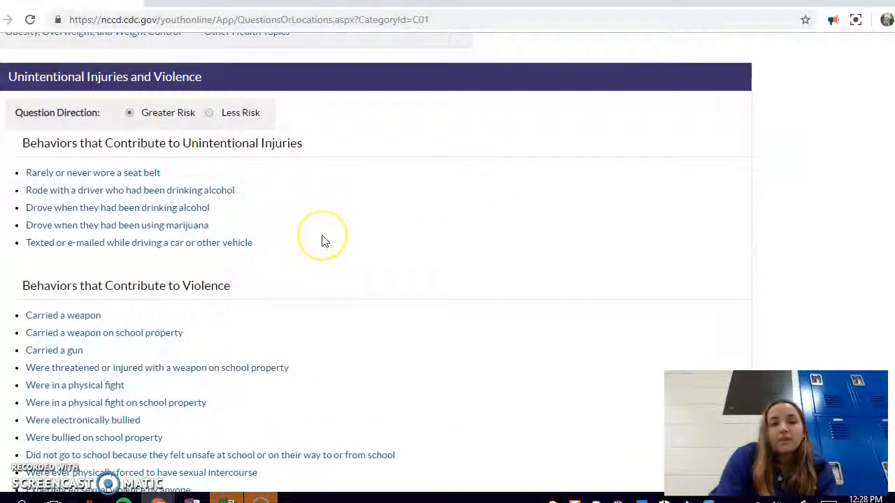
pyautogui.scroll(3)
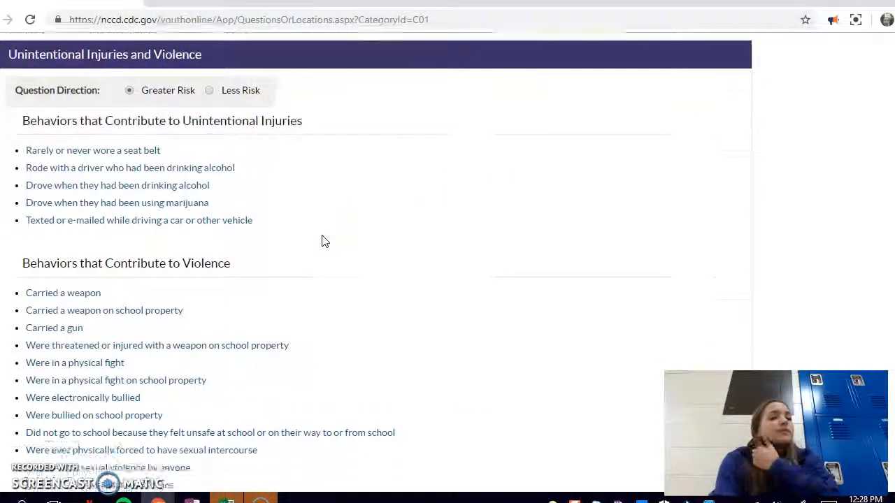
pyautogui.scroll(-3)
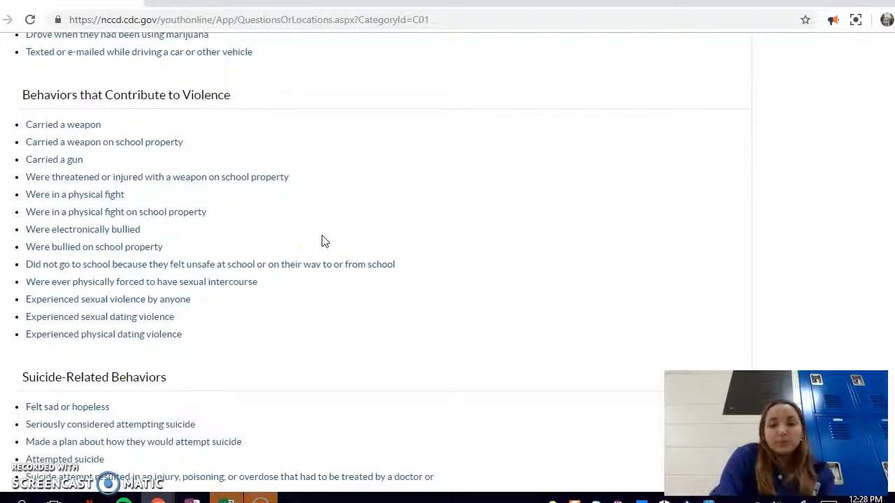
pyautogui.scroll(-3)
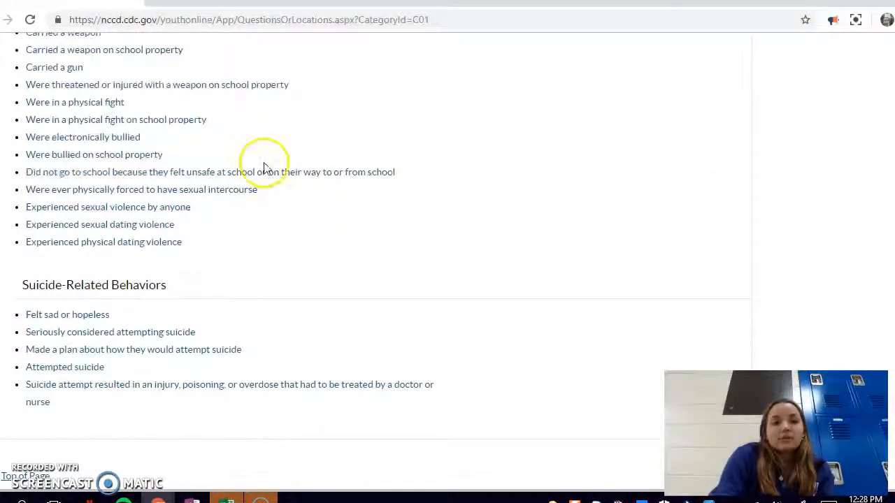
pyautogui.scroll(3)
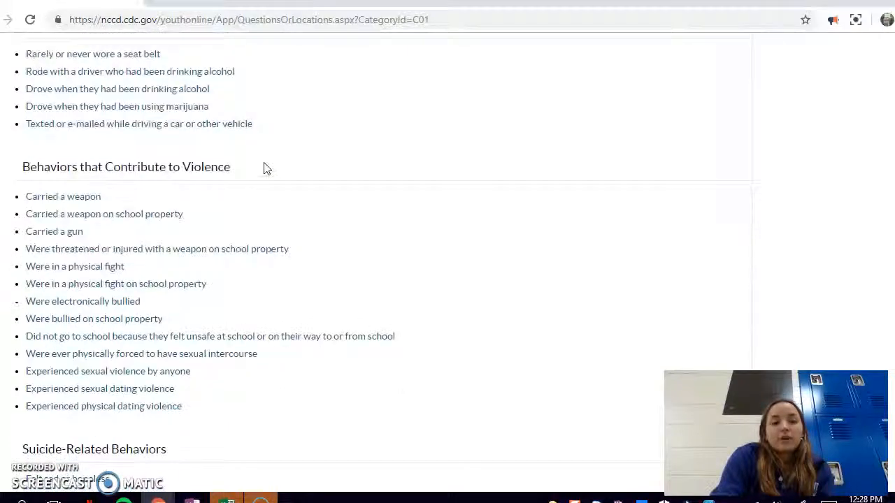
pyautogui.scroll(3)
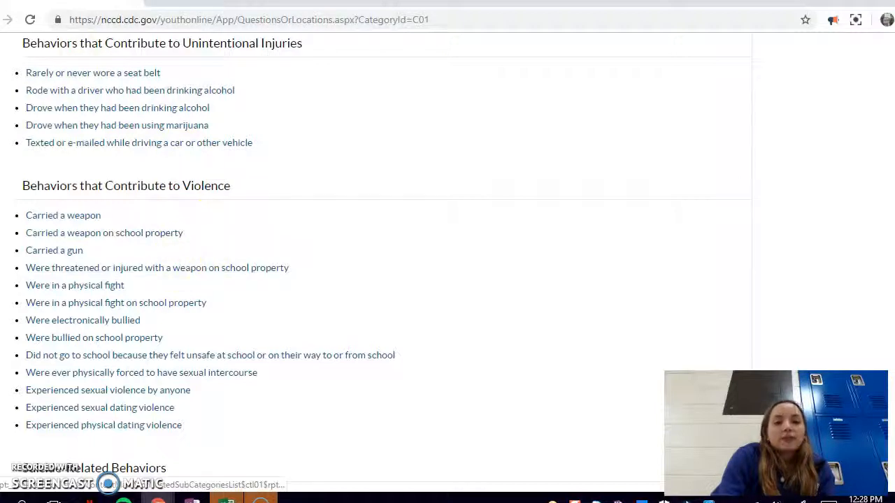
pyautogui.moveTo(226, 241)
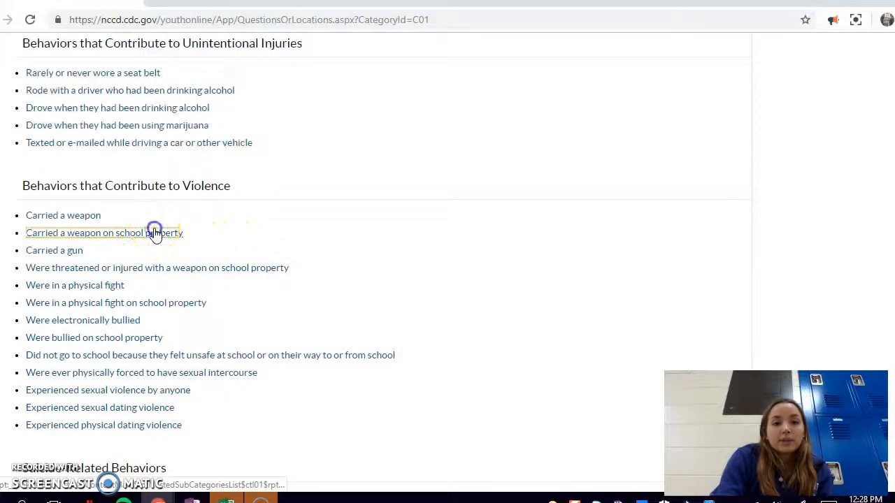
pyautogui.click(84, 233)
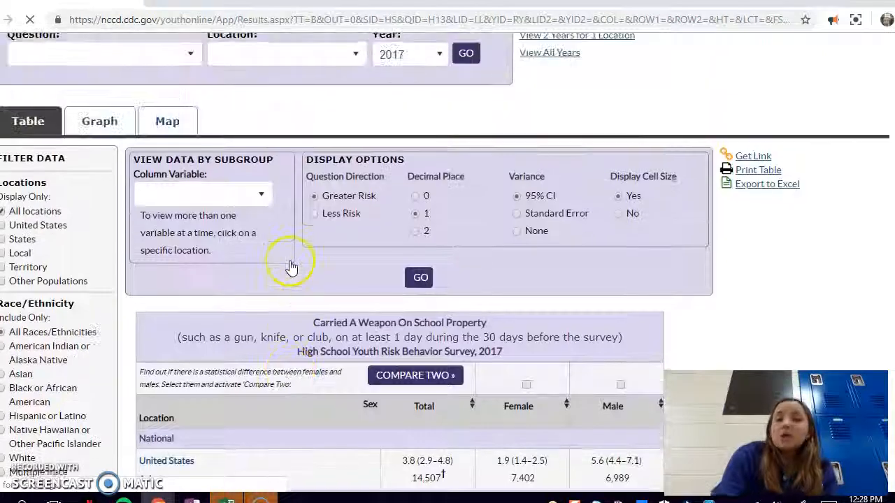
pyautogui.scroll(3)
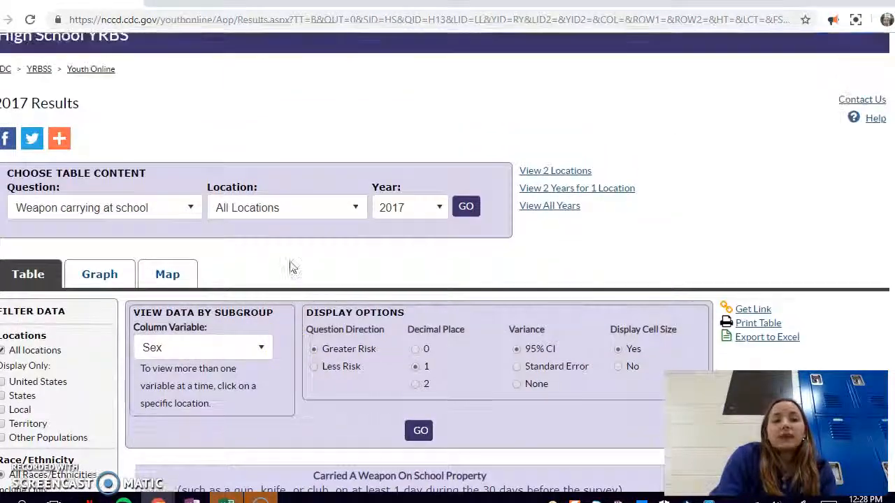
pyautogui.scroll(-3)
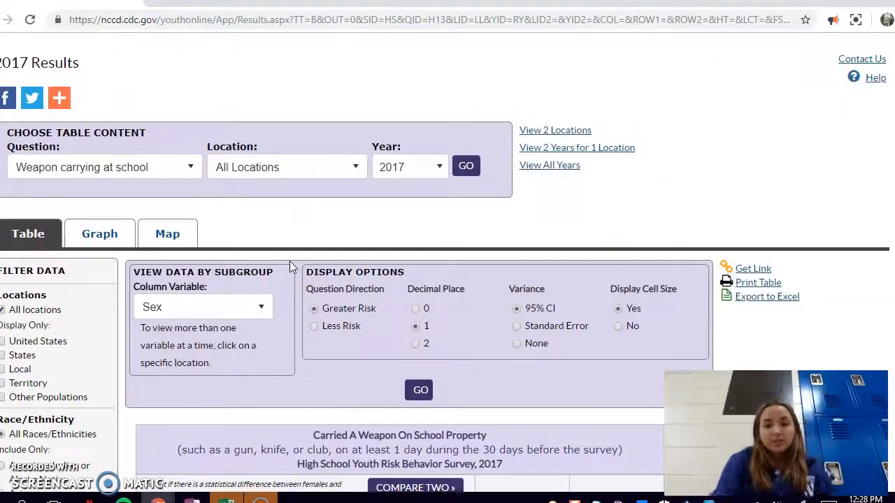
pyautogui.moveTo(266, 174)
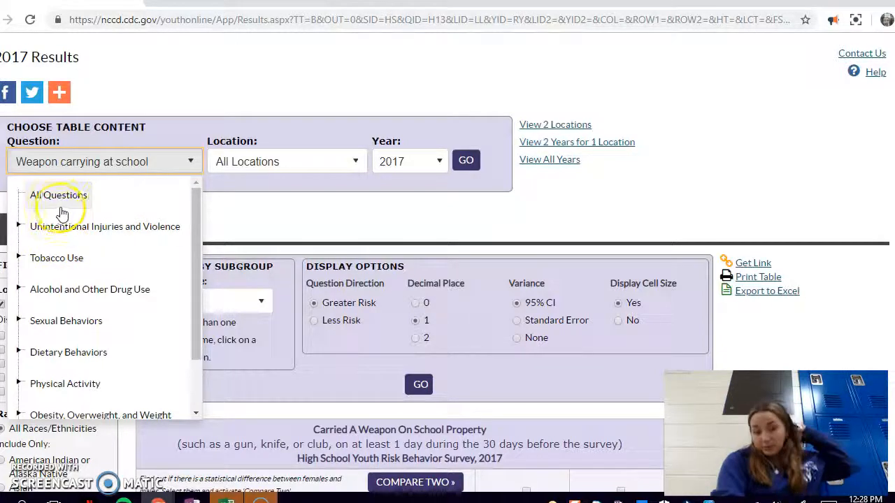
pyautogui.moveTo(123, 273)
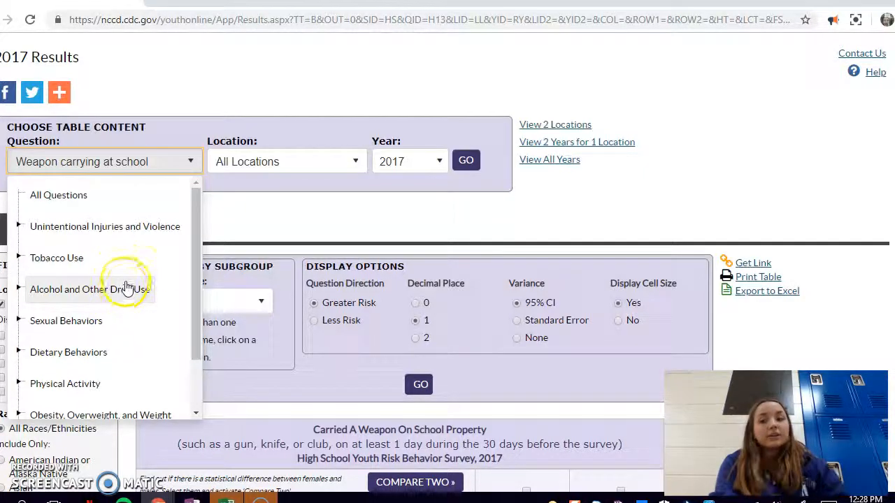
pyautogui.moveTo(120, 232)
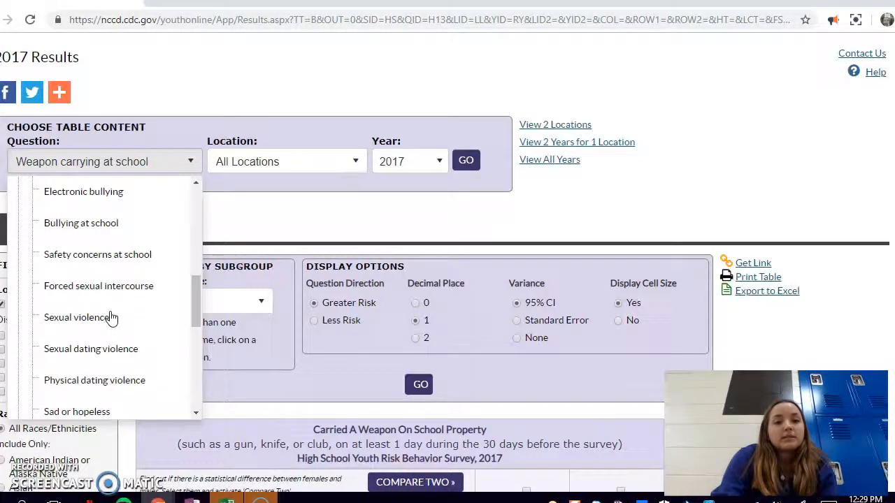
pyautogui.scroll(-3)
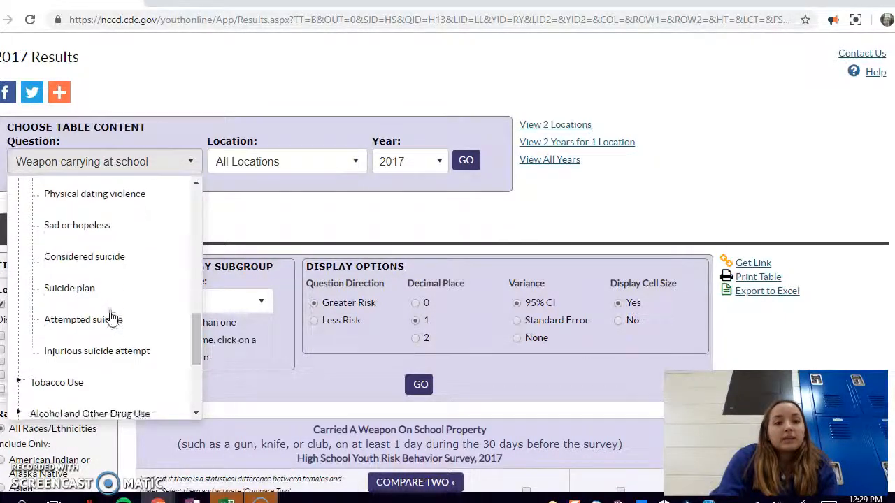
pyautogui.scroll(-3)
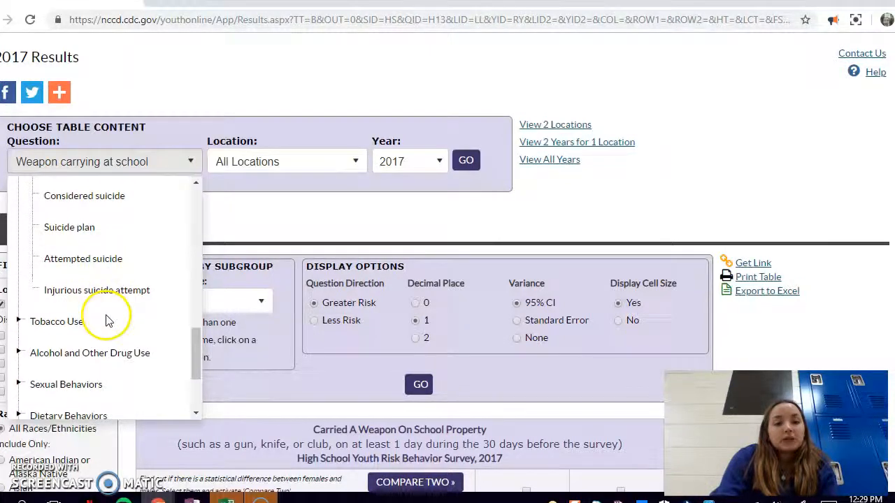
pyautogui.scroll(-3)
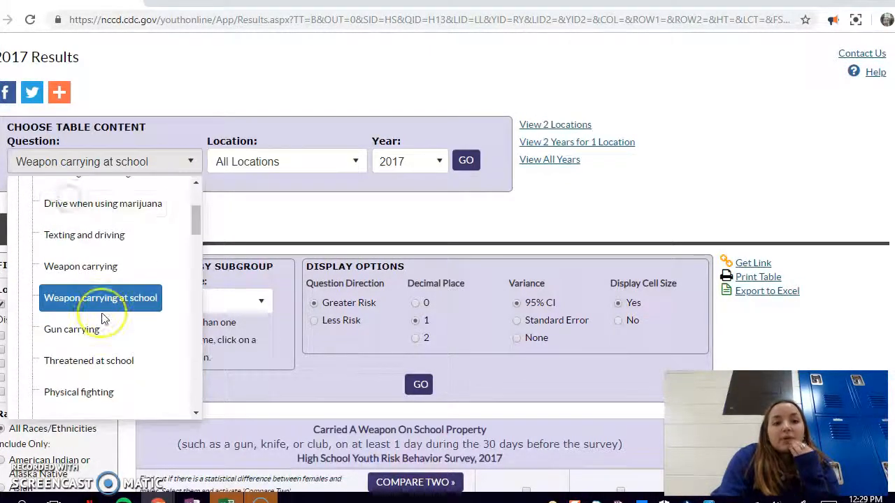
pyautogui.scroll(3)
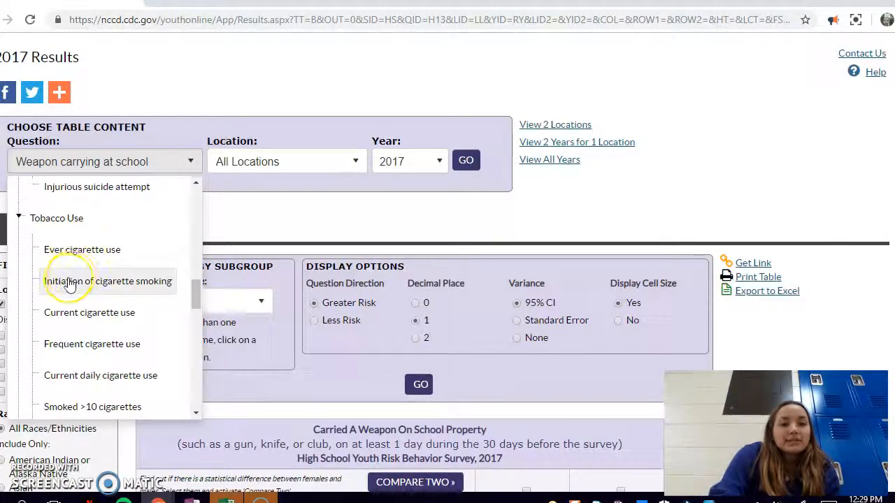
pyautogui.scroll(-3)
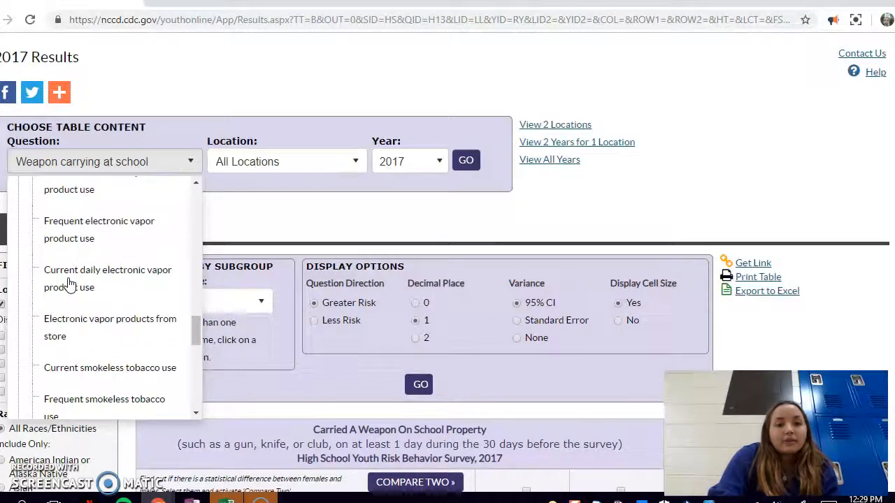
pyautogui.scroll(-3)
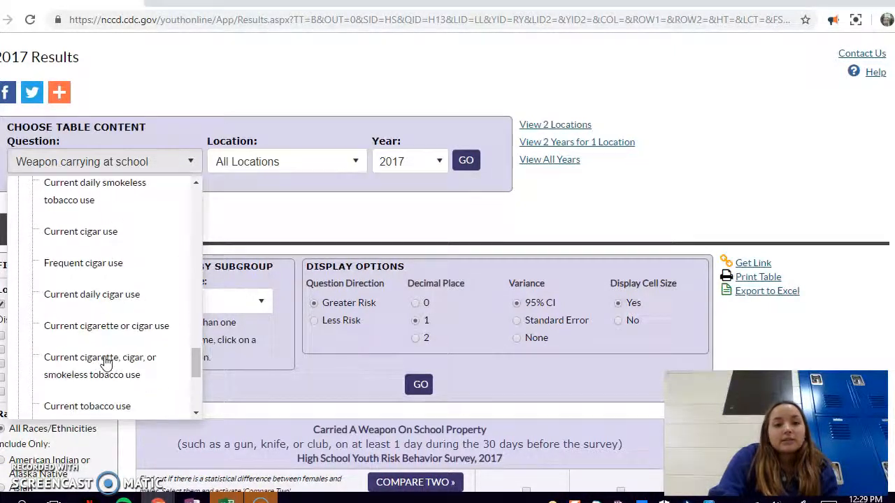
pyautogui.scroll(-3)
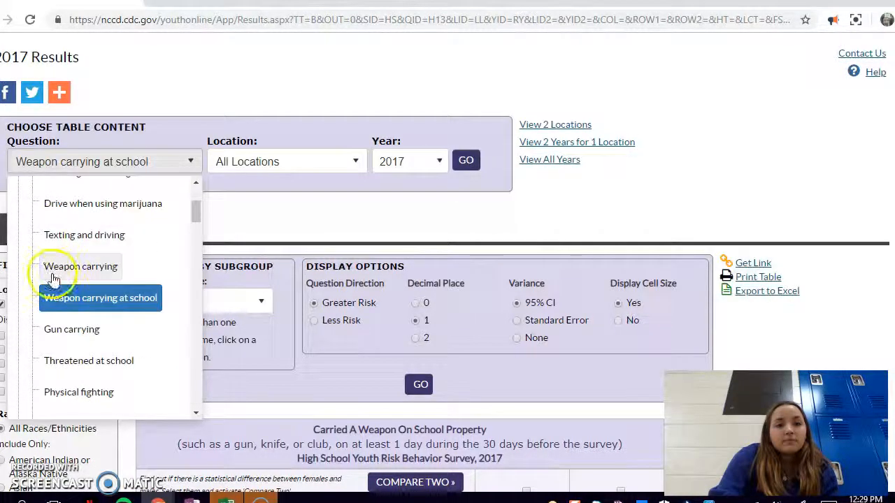
pyautogui.click(101, 296)
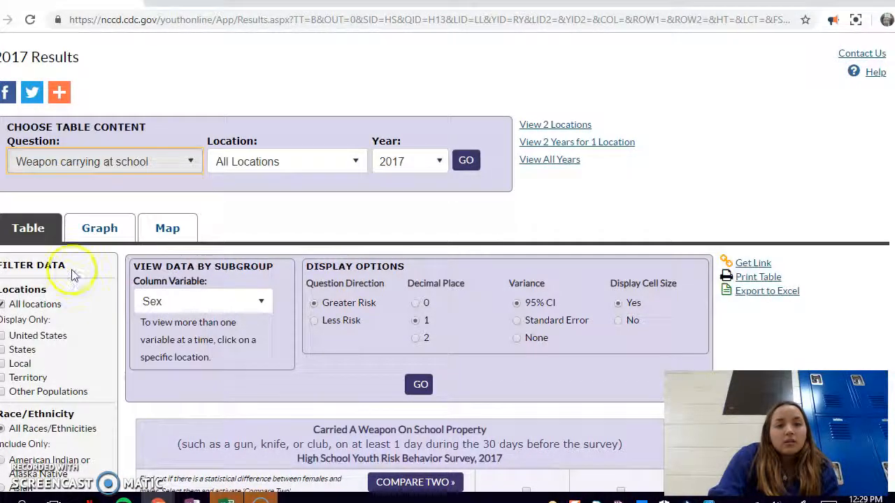
pyautogui.click(191, 163)
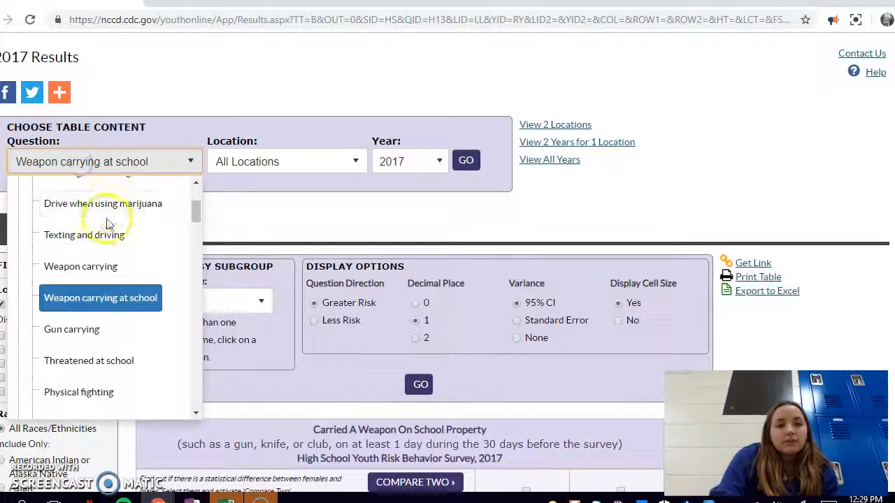
pyautogui.scroll(3)
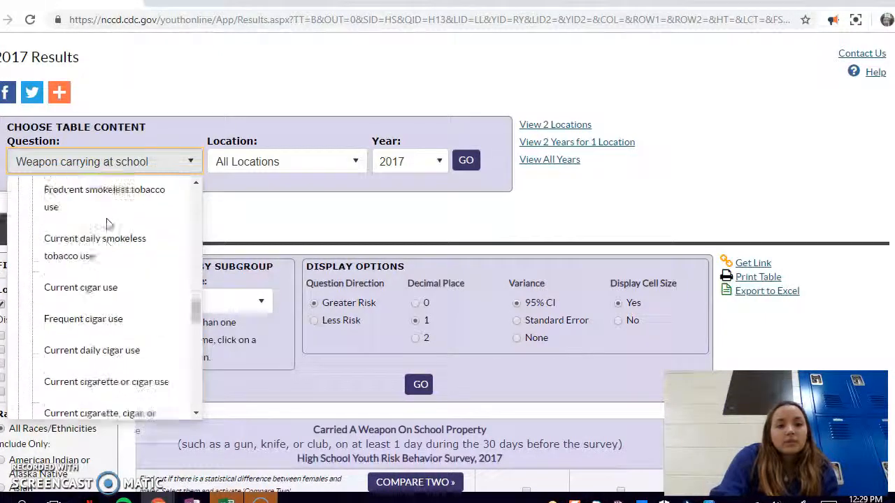
pyautogui.scroll(-3)
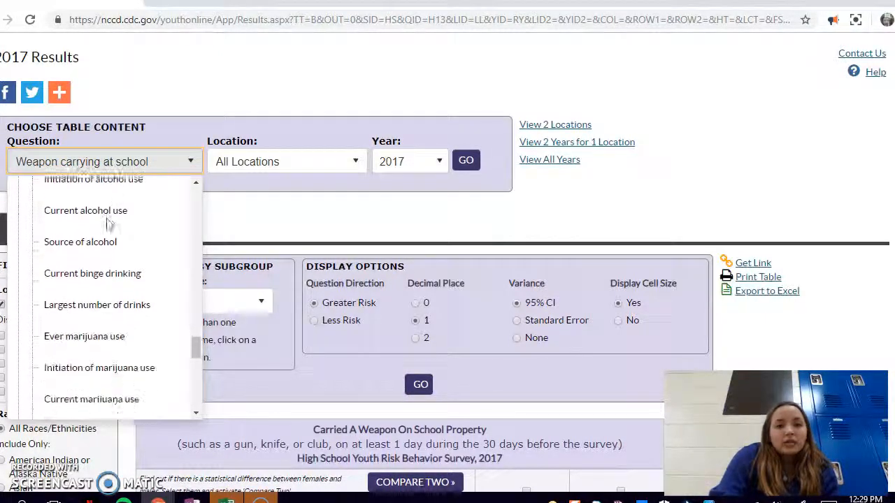
pyautogui.scroll(-3)
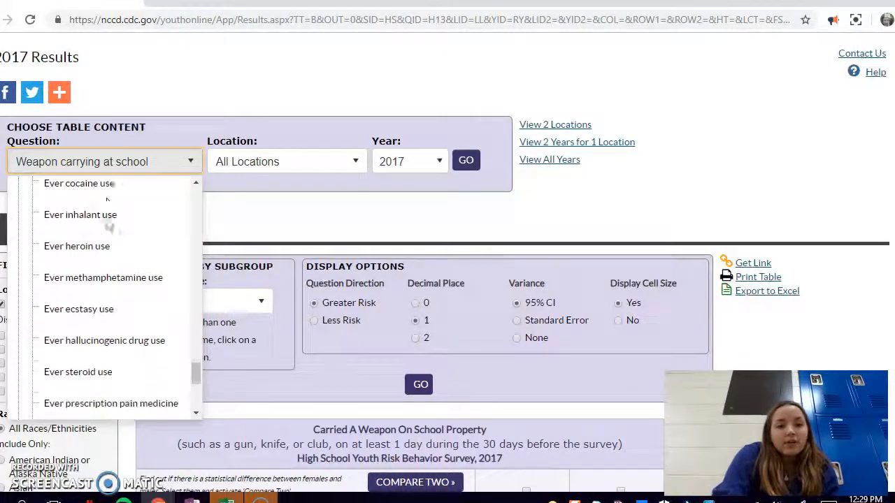
pyautogui.scroll(-3)
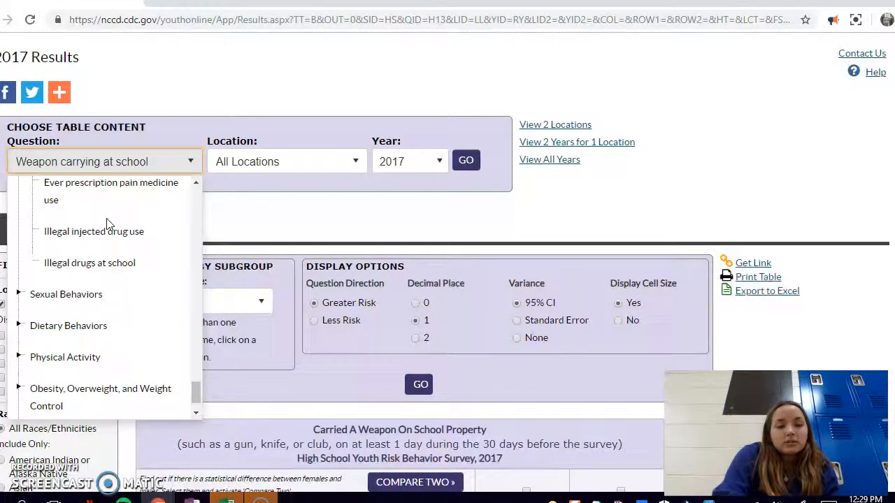
pyautogui.scroll(-3)
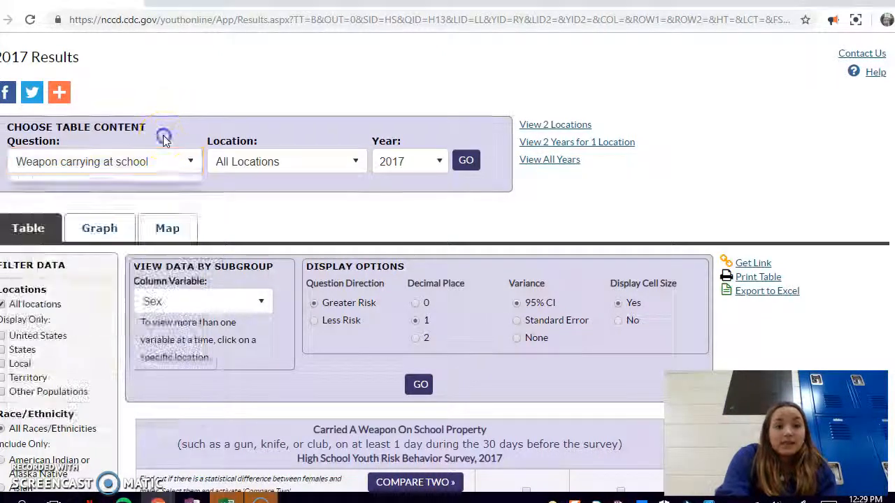
pyautogui.moveTo(168, 157)
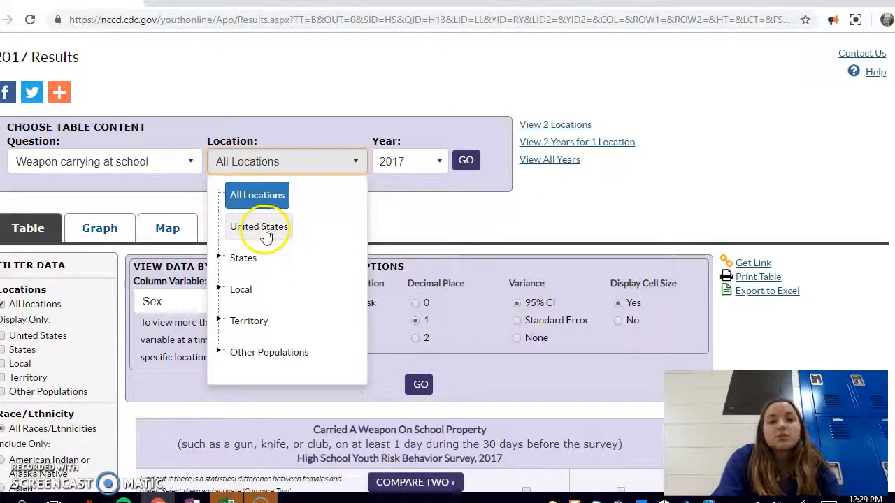
pyautogui.moveTo(263, 257)
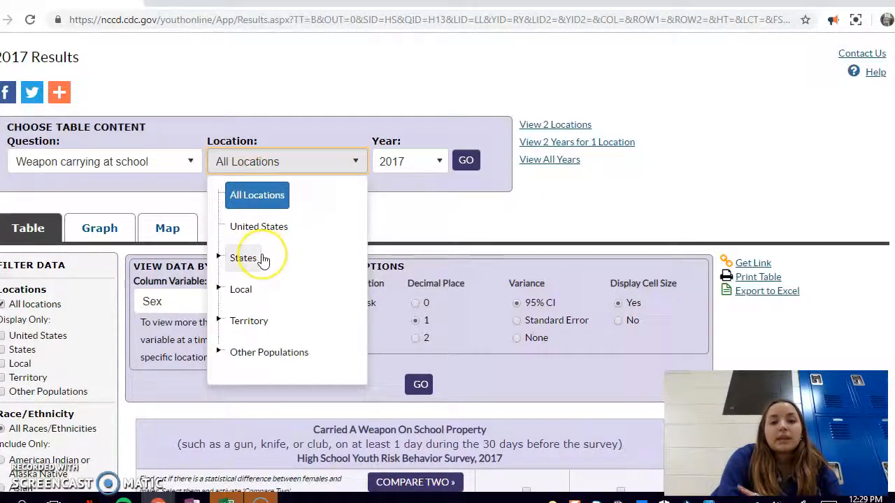
# Step: Expand the States list and choose California as the location, keeping year 2017
pyautogui.click(243, 257)
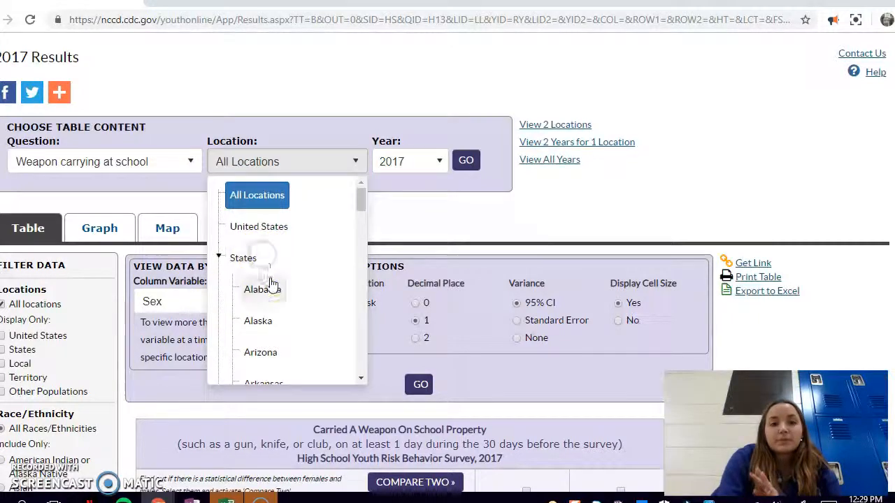
pyautogui.scroll(-3)
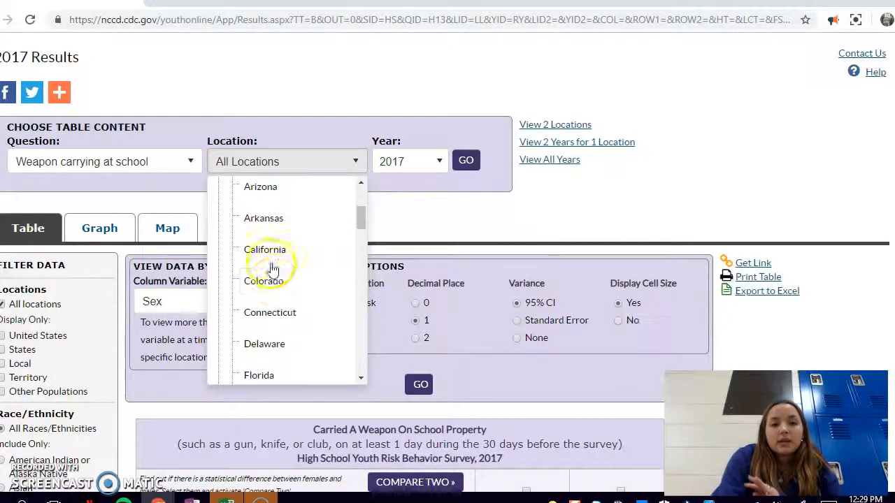
pyautogui.click(266, 248)
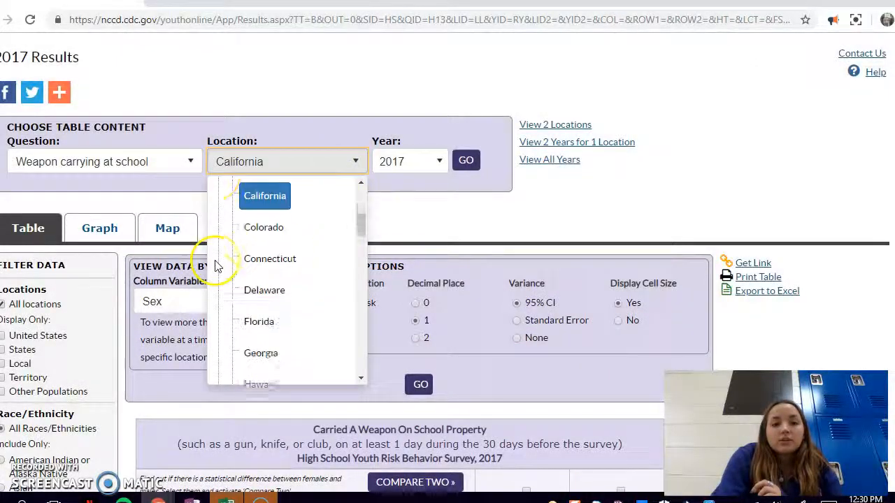
pyautogui.scroll(-3)
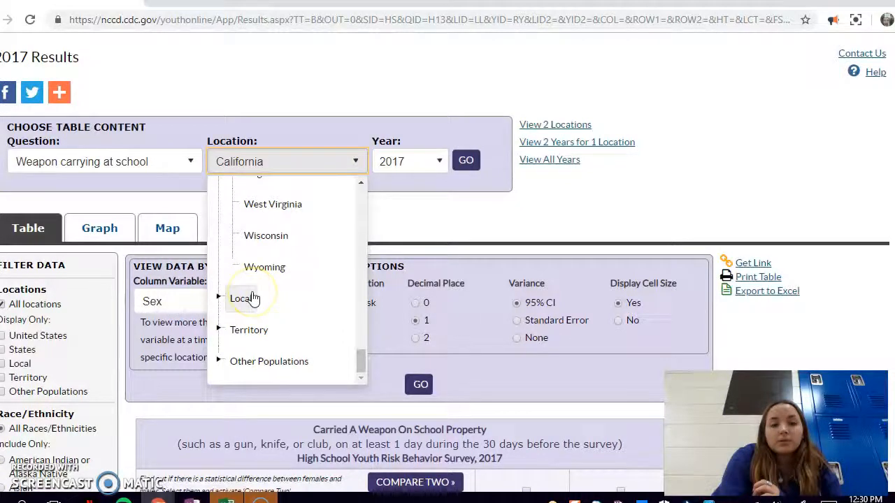
pyautogui.moveTo(311, 377)
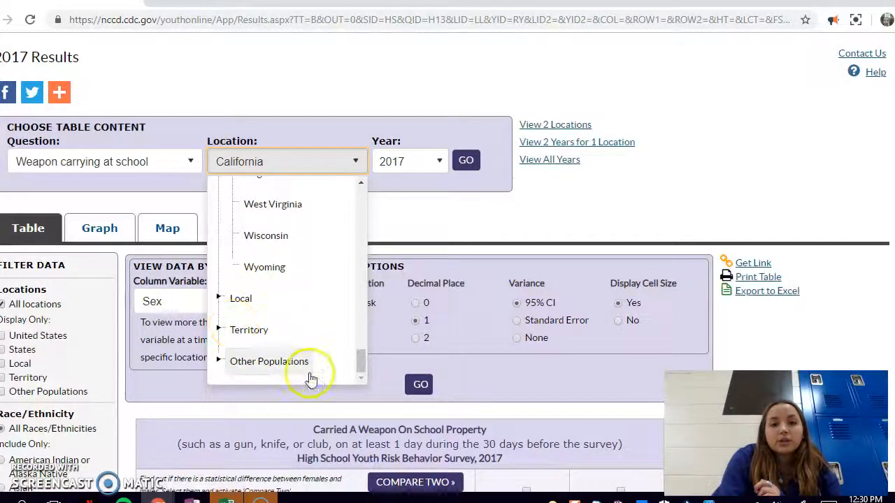
pyautogui.click(408, 161)
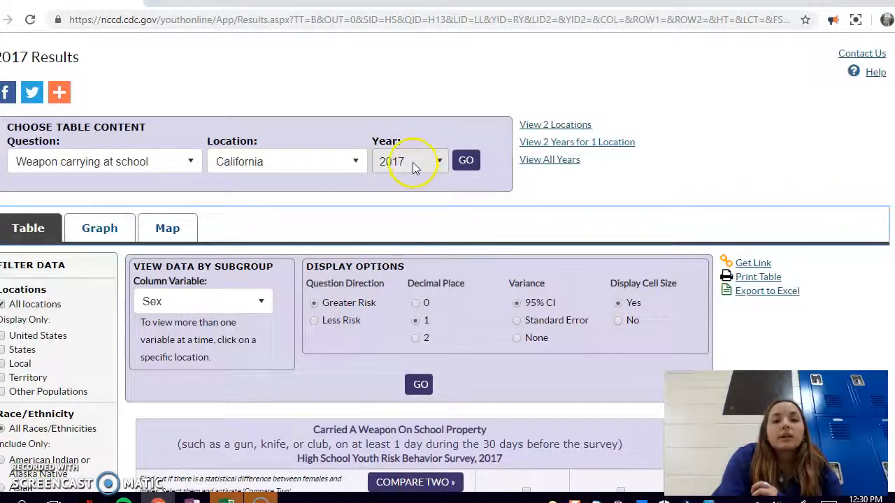
# Step: Change the survey year to 2015 and submit the California query with GO
pyautogui.click(411, 160)
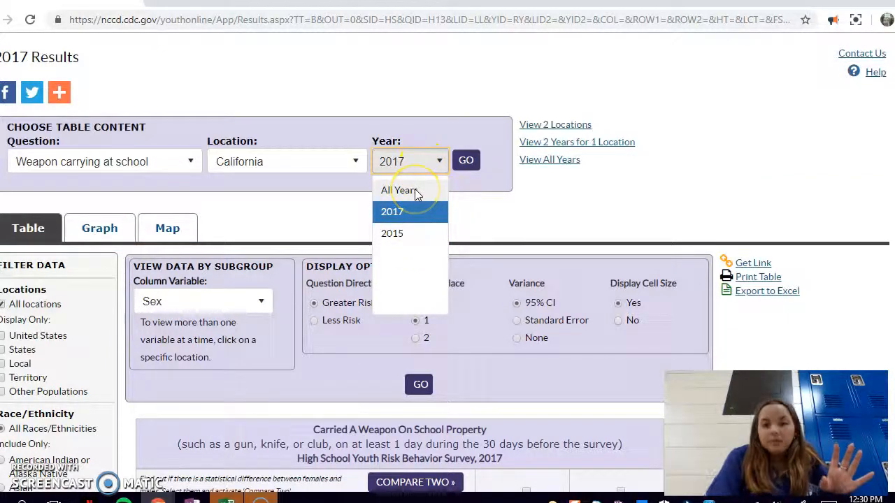
pyautogui.moveTo(417, 244)
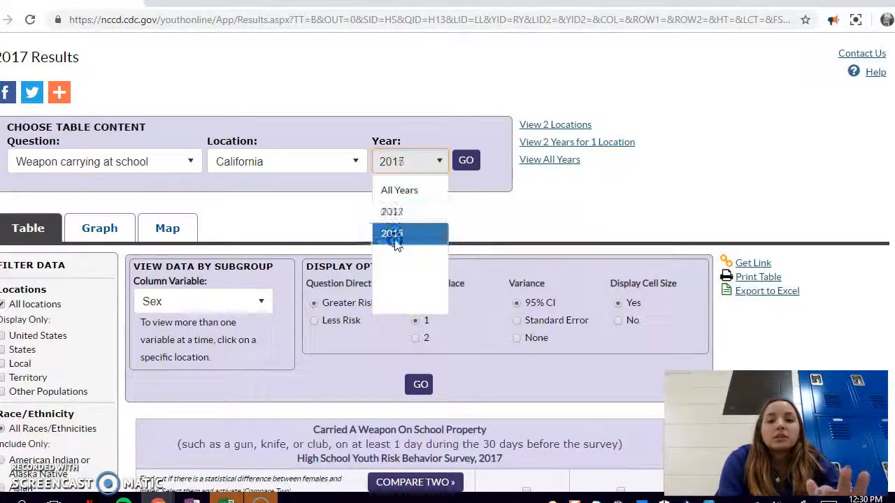
pyautogui.click(392, 232)
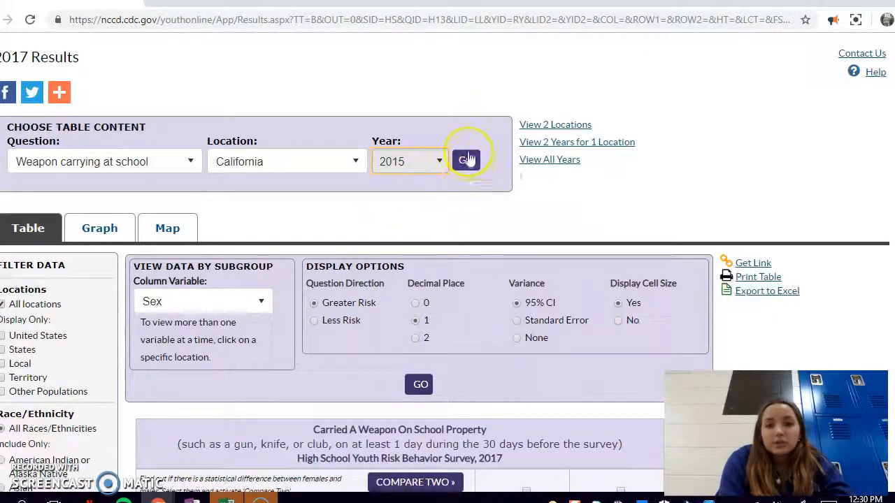
pyautogui.click(467, 159)
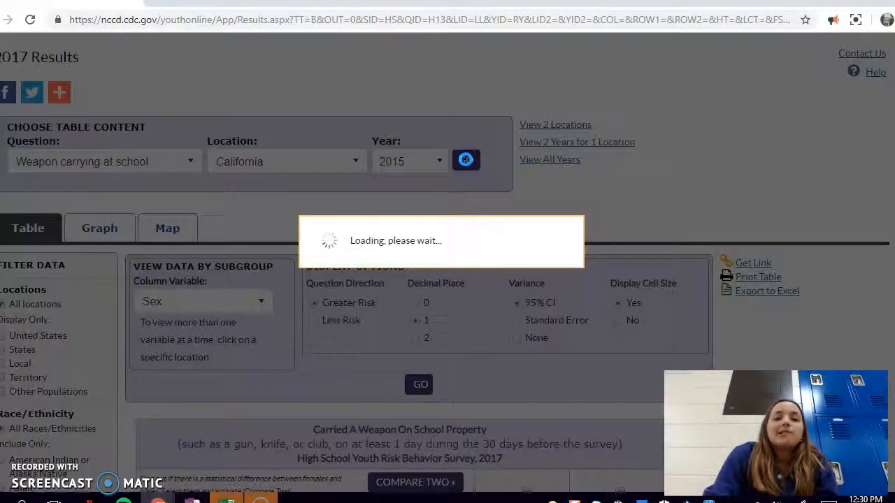
# Step: Scroll to California's 2015 weapon-carrying table showing total, female and male percentages
pyautogui.click(465, 162)
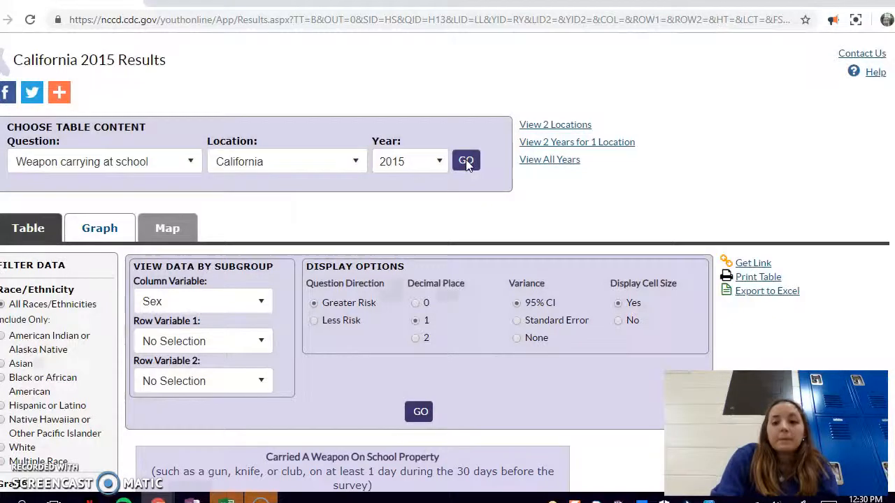
pyautogui.scroll(-3)
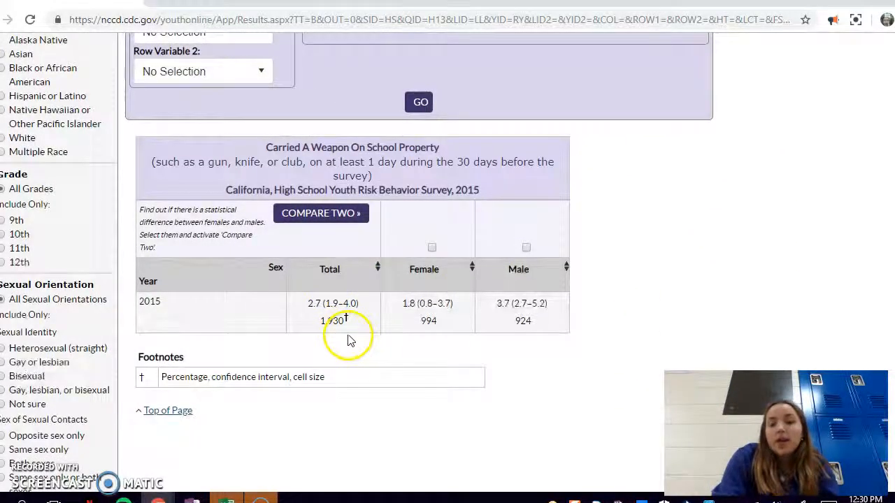
pyautogui.moveTo(419, 363)
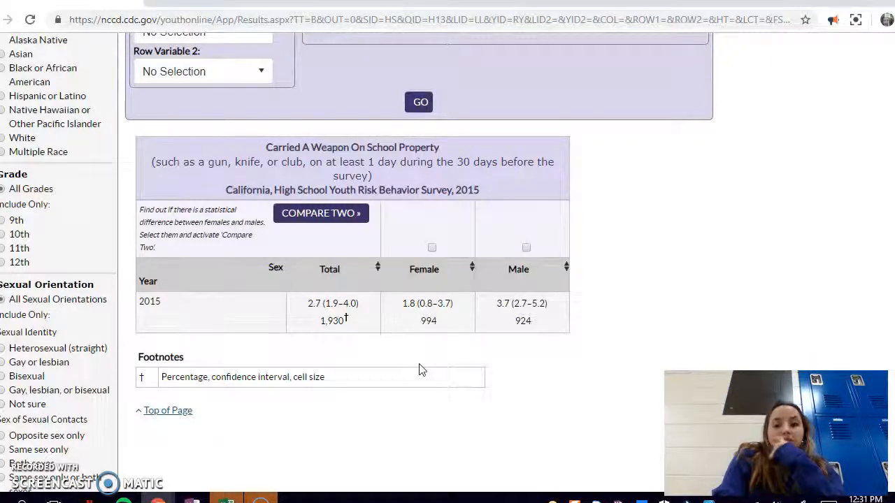
pyautogui.moveTo(594, 353)
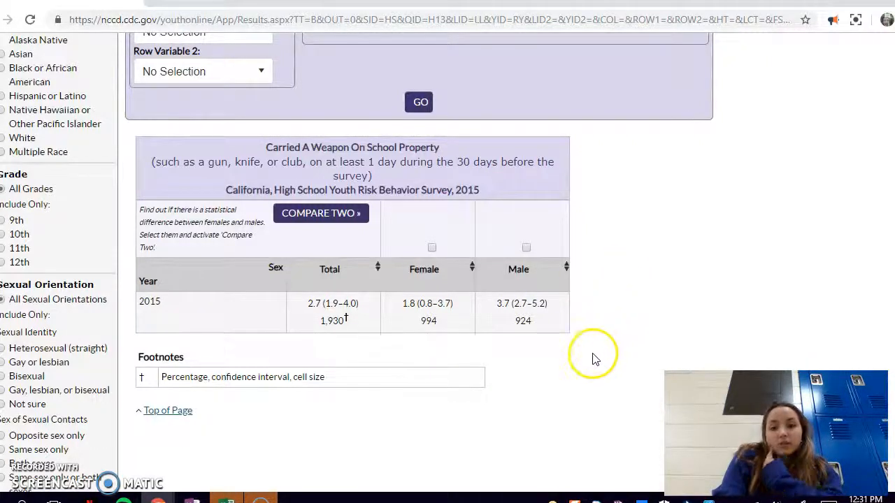
pyautogui.moveTo(590, 366)
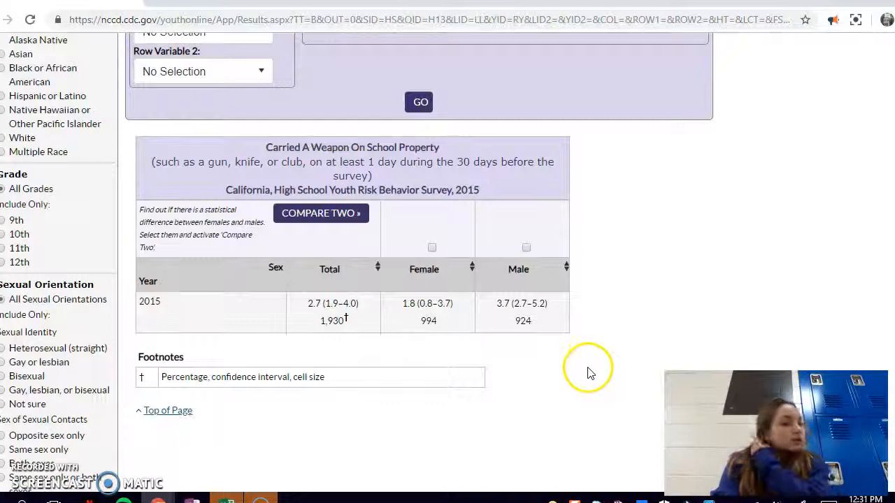
pyautogui.moveTo(591, 370)
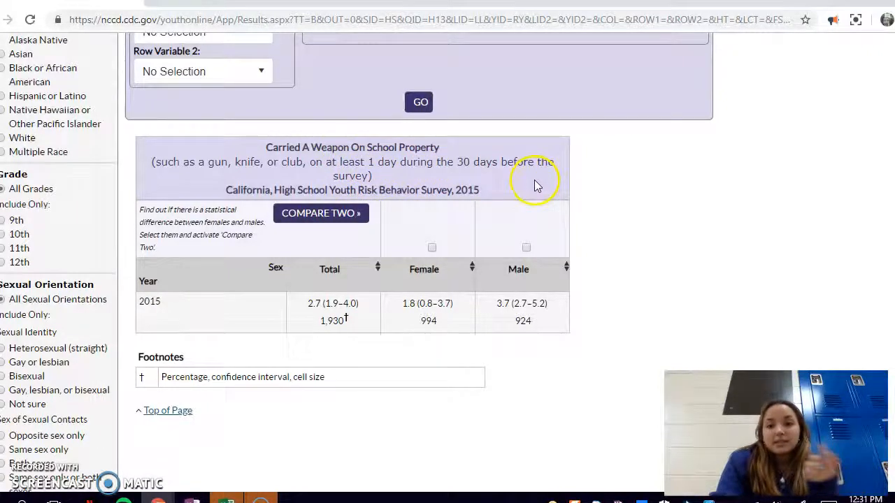
pyautogui.moveTo(492, 191)
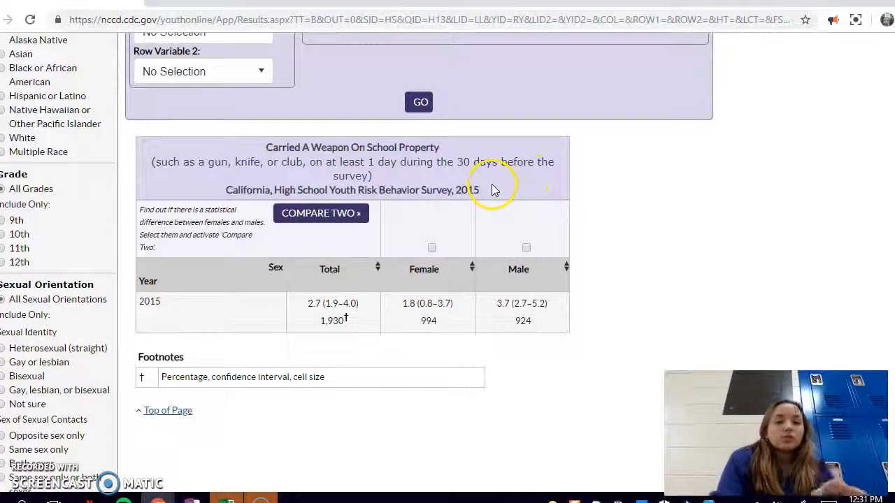
pyautogui.moveTo(236, 322)
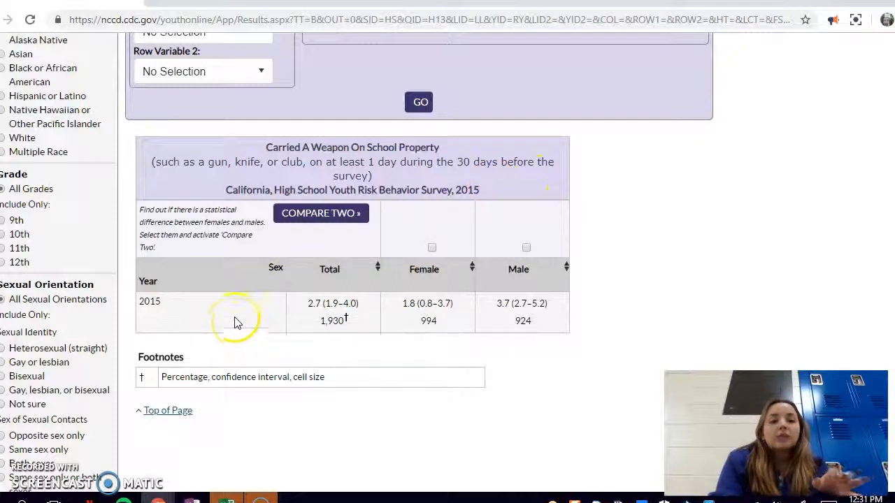
pyautogui.scroll(3)
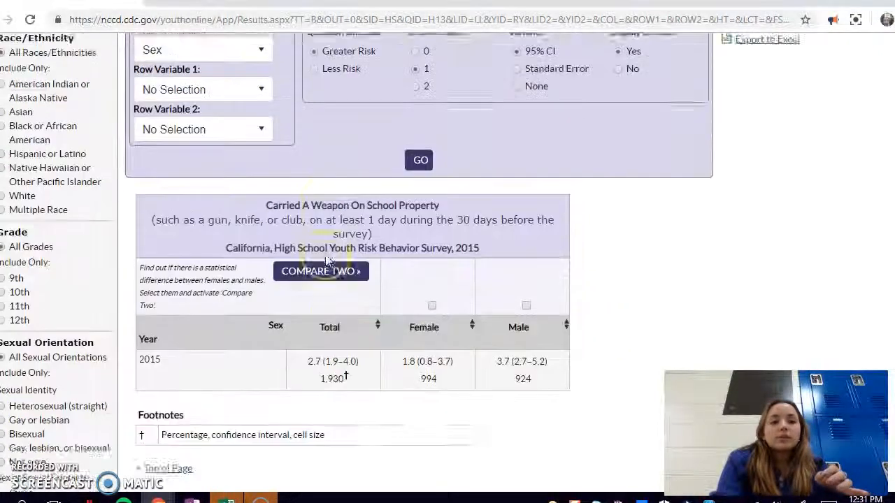
pyautogui.scroll(3)
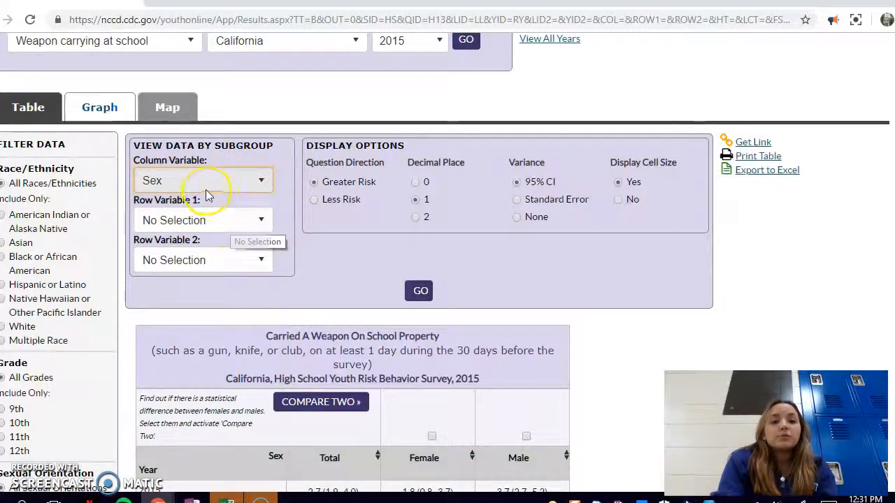
pyautogui.moveTo(185, 207)
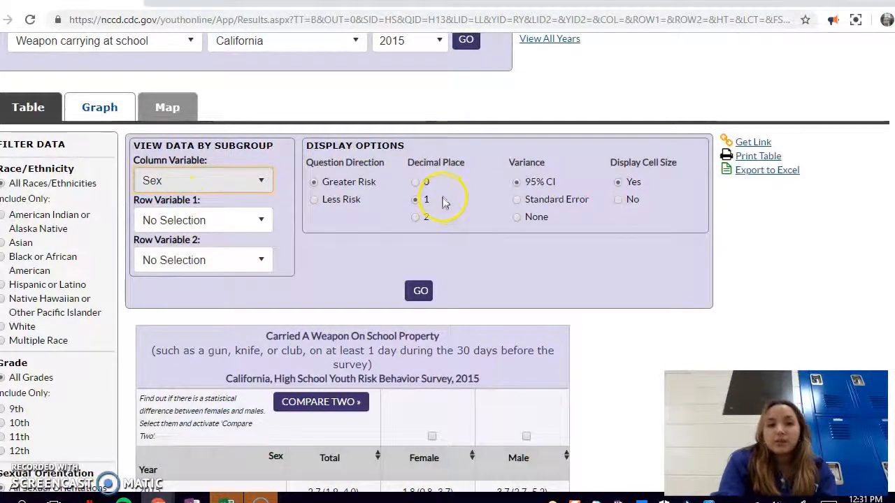
pyautogui.moveTo(441, 95)
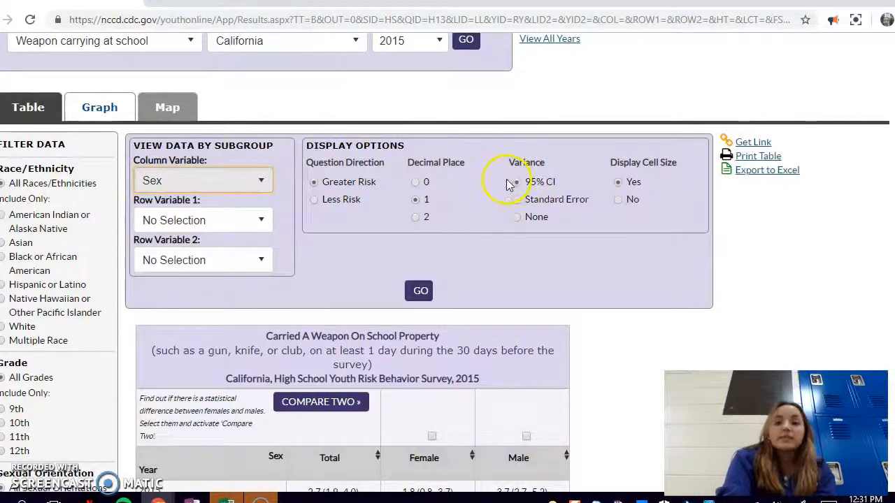
pyautogui.moveTo(660, 221)
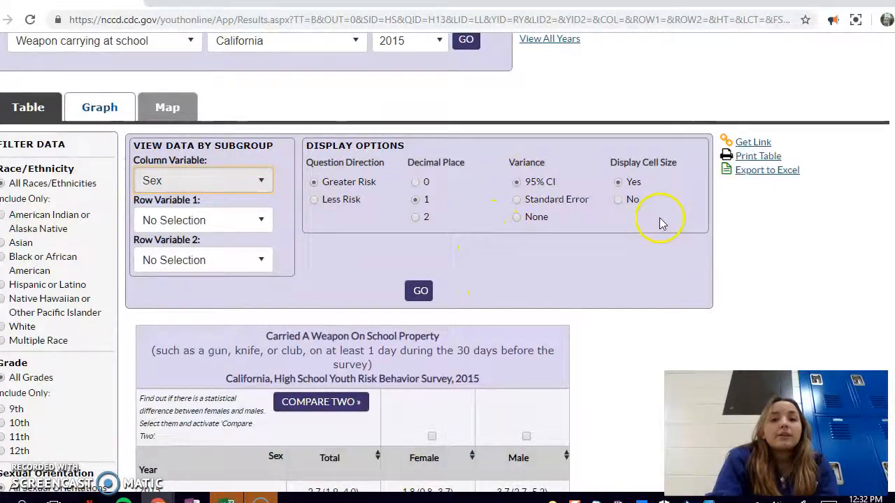
pyautogui.moveTo(272, 273)
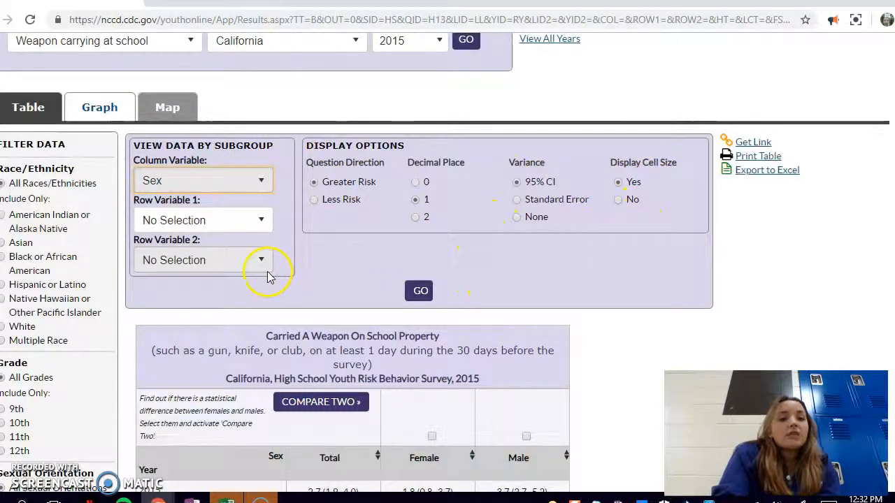
pyautogui.scroll(-3)
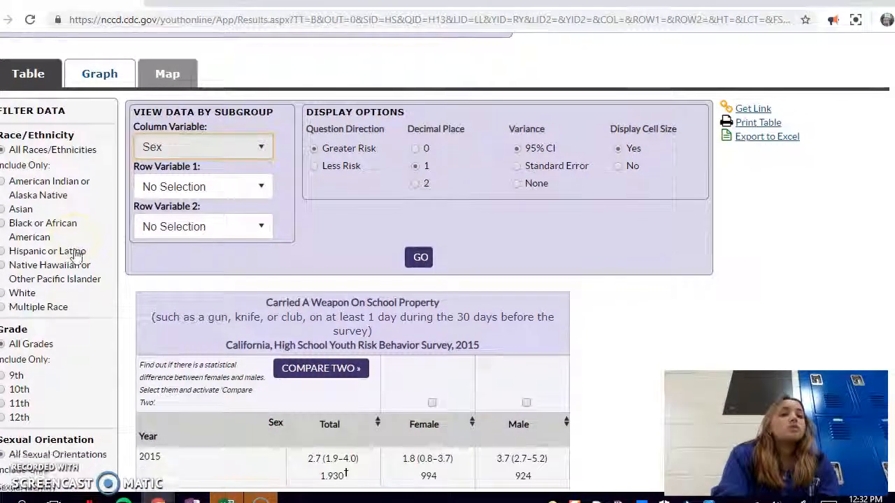
pyautogui.scroll(-3)
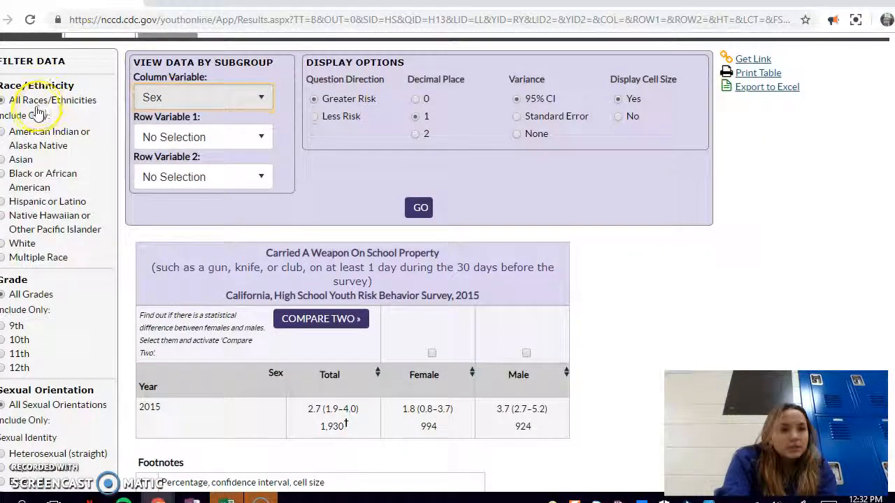
pyautogui.moveTo(91, 265)
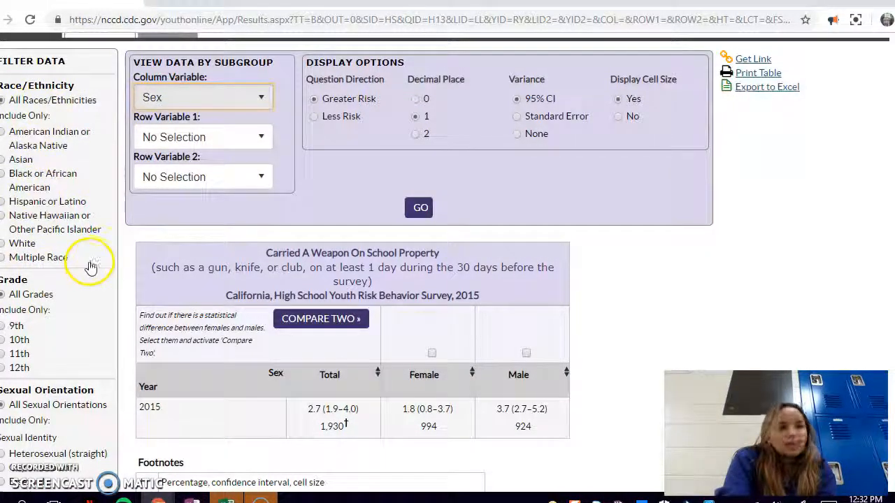
pyautogui.scroll(-3)
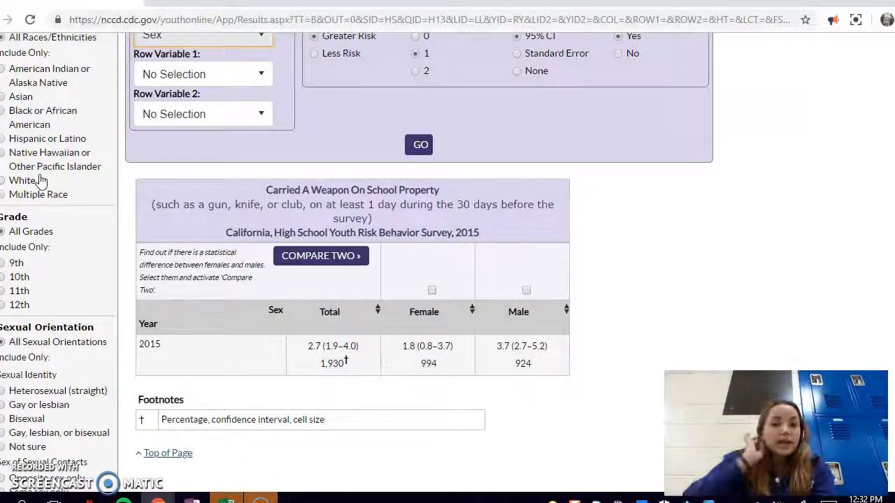
pyautogui.scroll(-3)
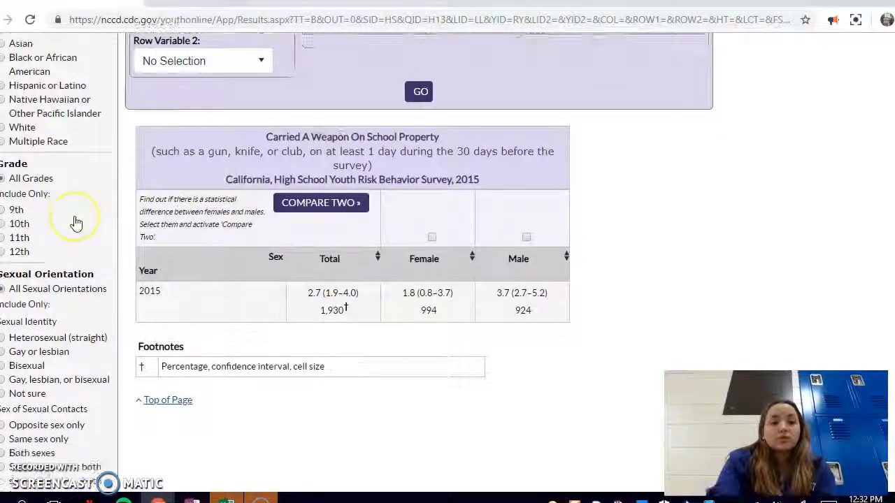
pyautogui.scroll(-3)
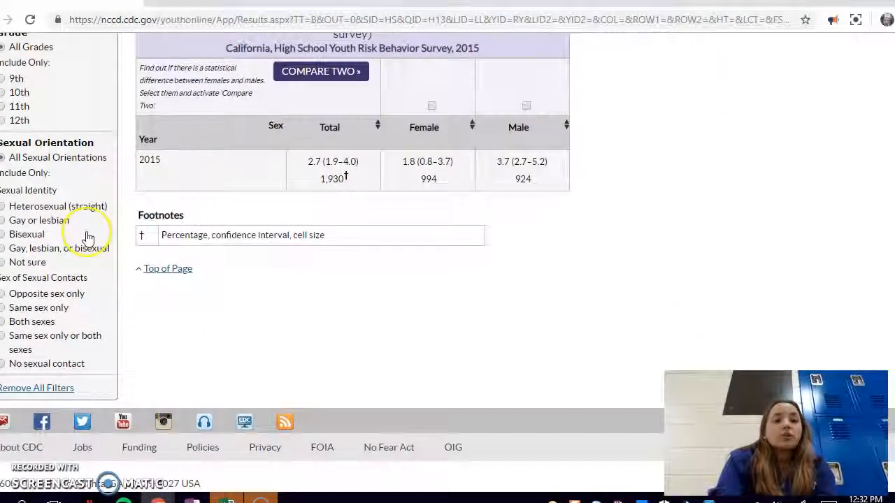
pyautogui.scroll(3)
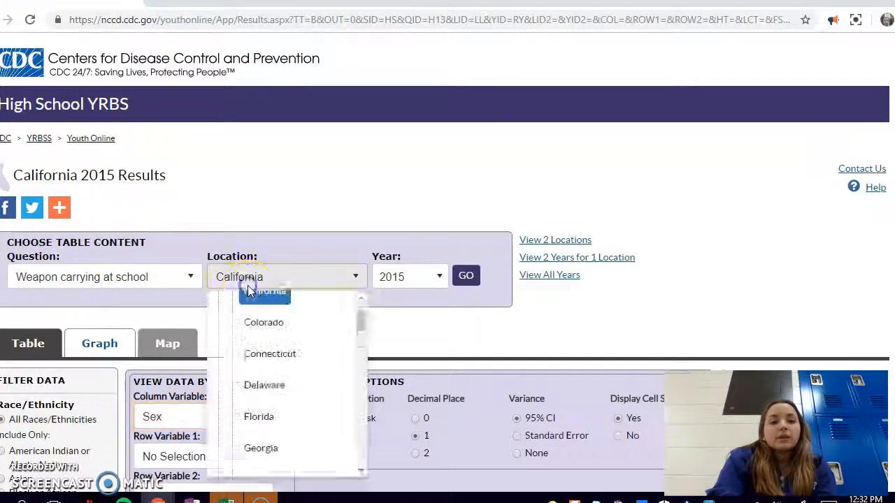
# Step: Choose All Years for Alabama and submit the weapon-carrying query with GO
pyautogui.scroll(3)
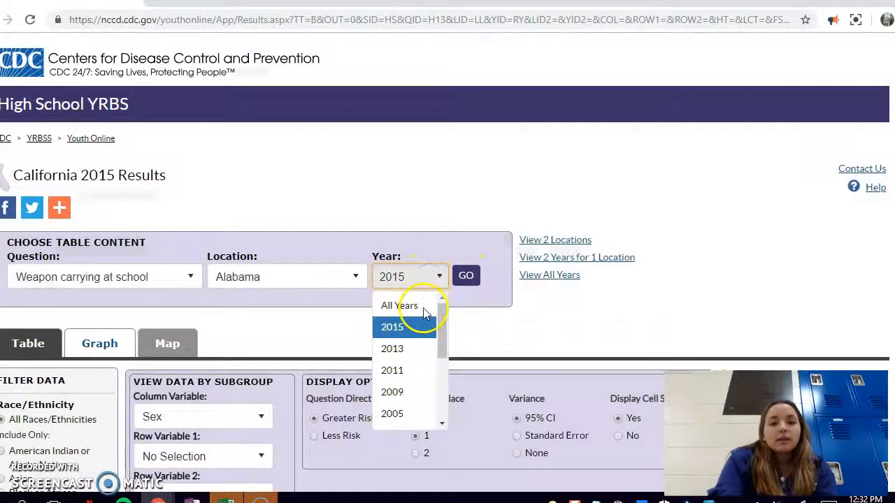
pyautogui.scroll(-3)
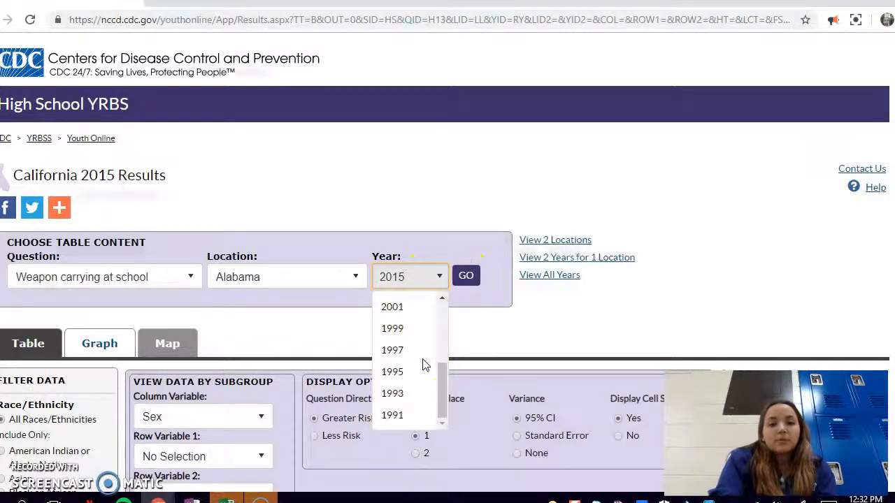
pyautogui.scroll(3)
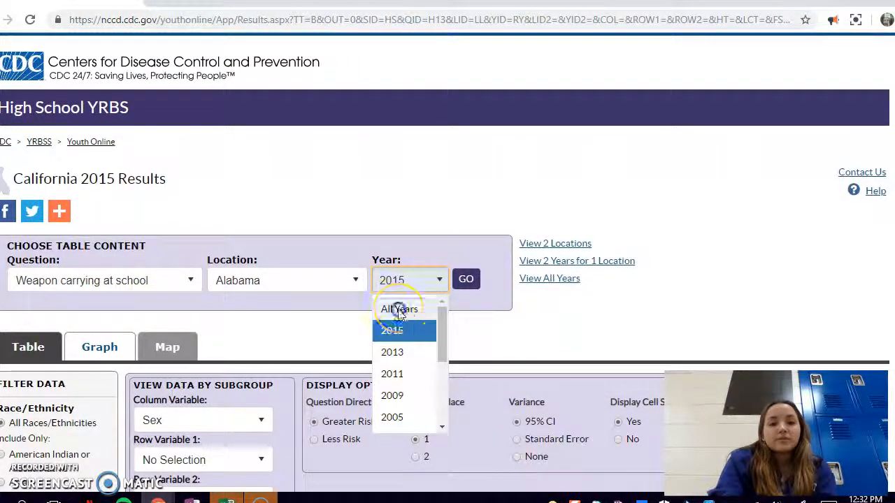
pyautogui.click(400, 309)
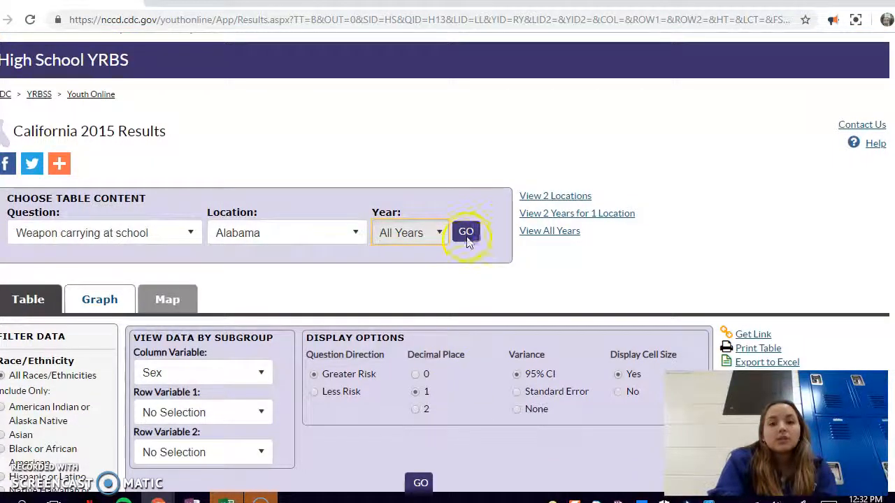
pyautogui.click(466, 232)
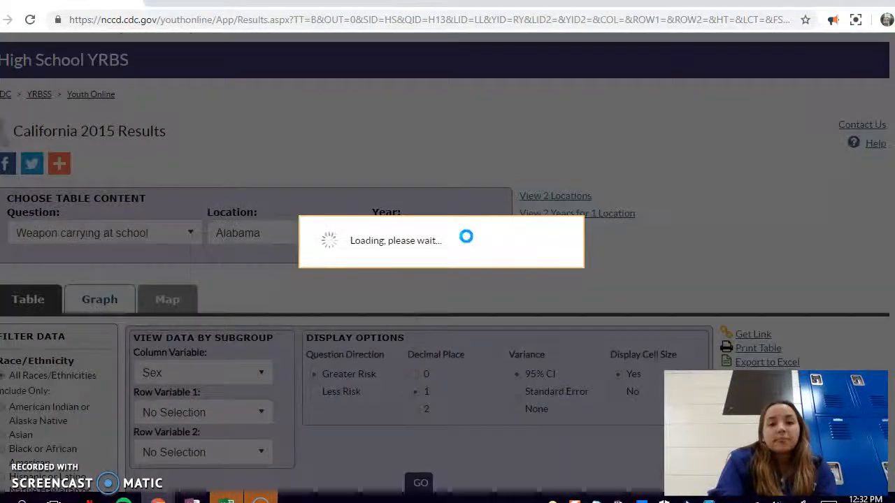
# Step: Review Alabama's all-years table and change Row Variable 1 from Sex to Totals Only
pyautogui.click(465, 232)
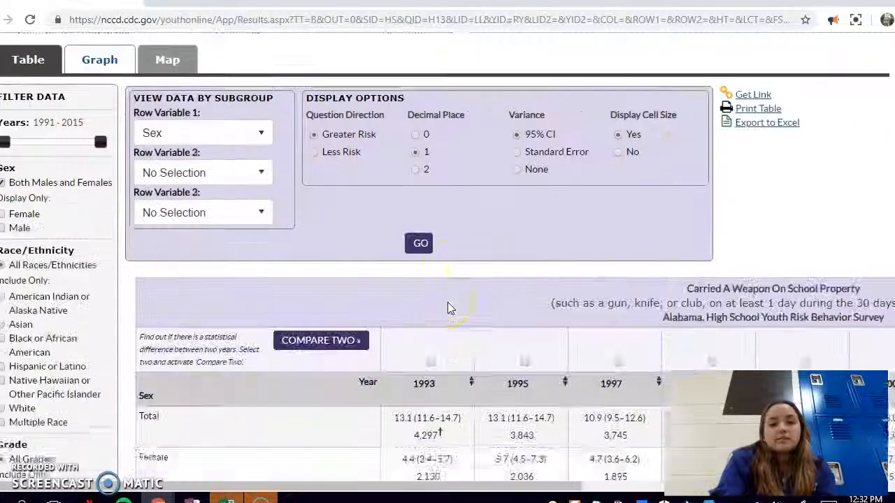
pyautogui.scroll(-3)
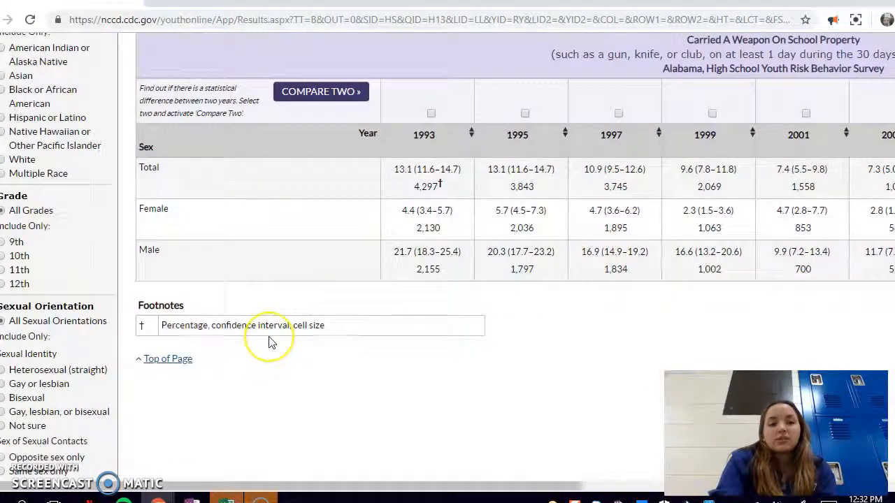
pyautogui.scroll(3)
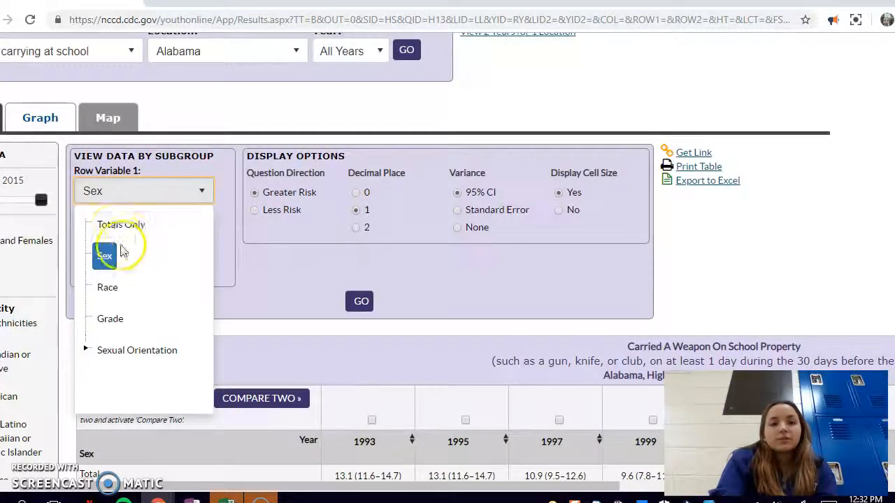
pyautogui.click(120, 224)
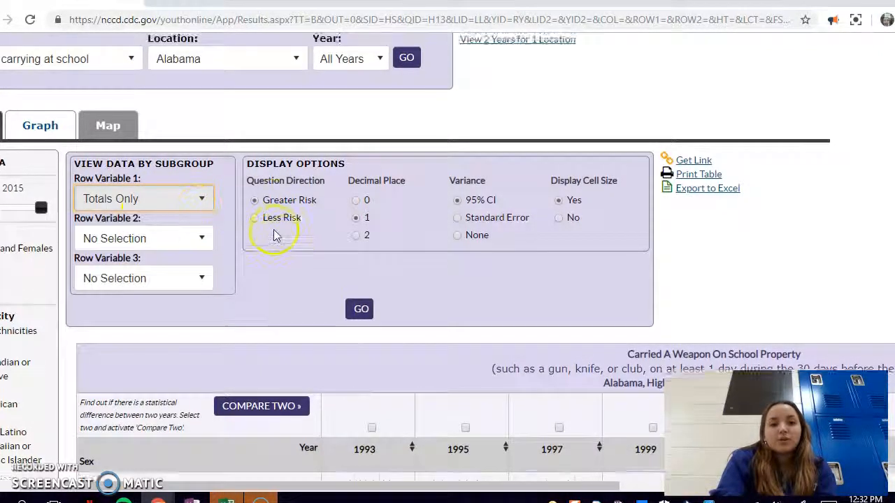
pyautogui.scroll(3)
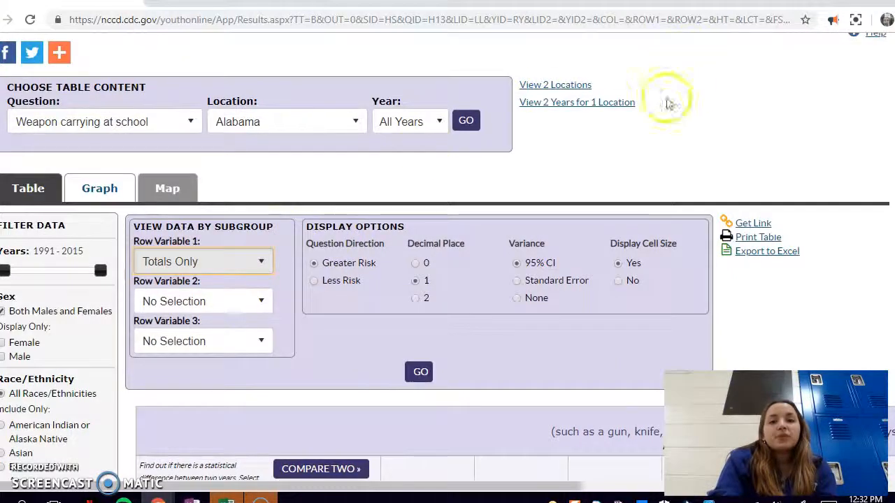
pyautogui.moveTo(576, 195)
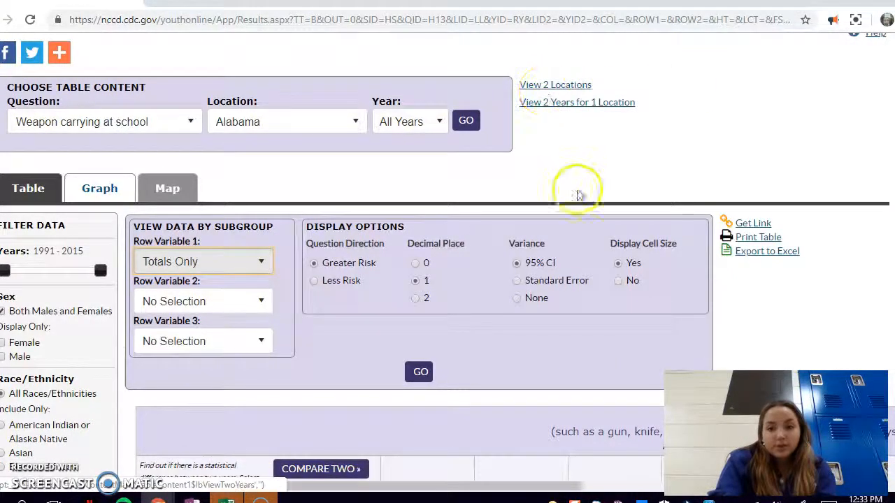
pyautogui.moveTo(562, 133)
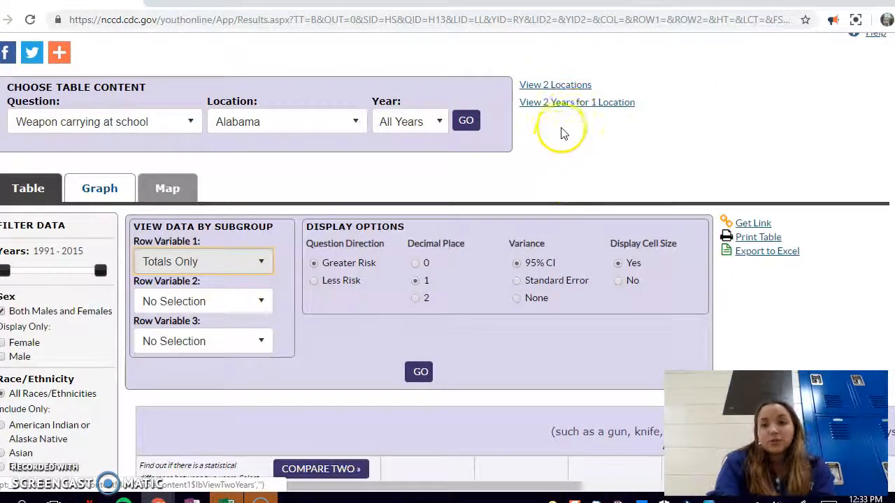
pyautogui.moveTo(251, 218)
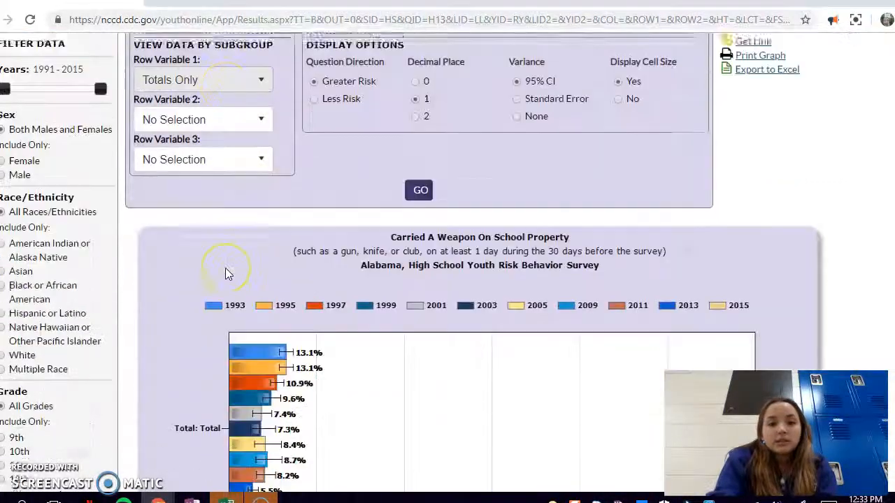
# Step: Scroll the Graph tab to view Alabama's yearly bars falling from 13.1% (1993) to 5.6% (2015)
pyautogui.scroll(-3)
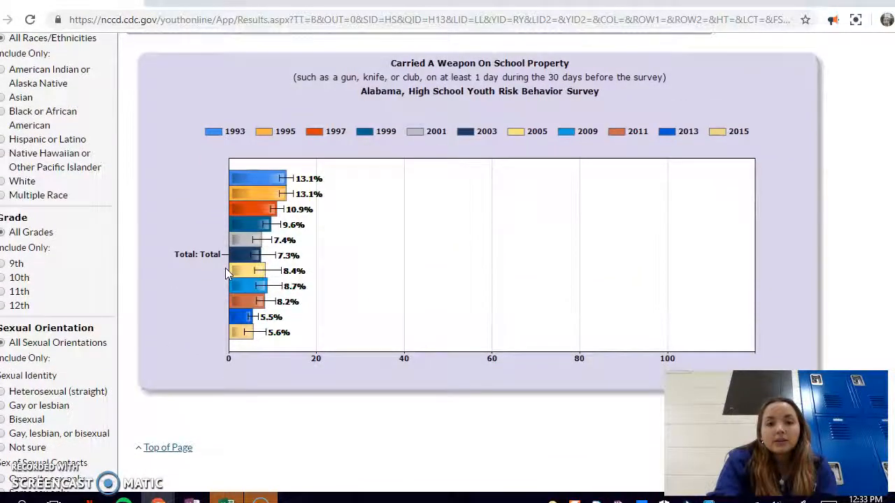
pyautogui.scroll(3)
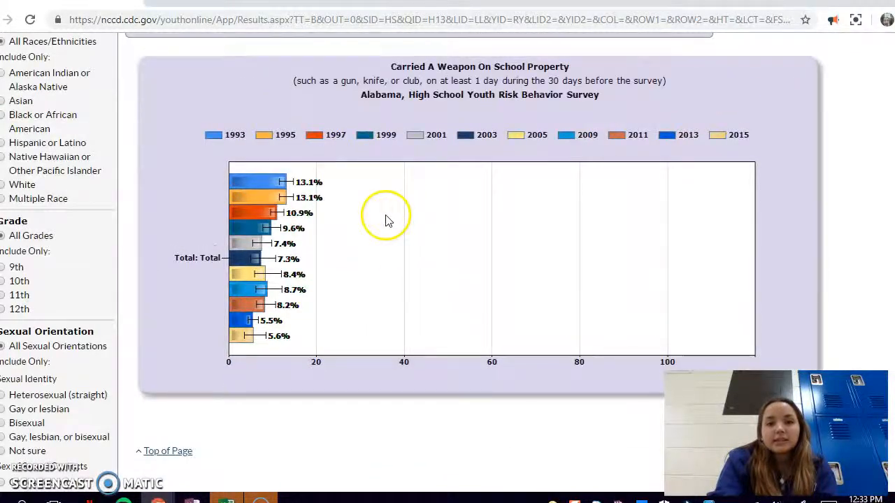
pyautogui.scroll(3)
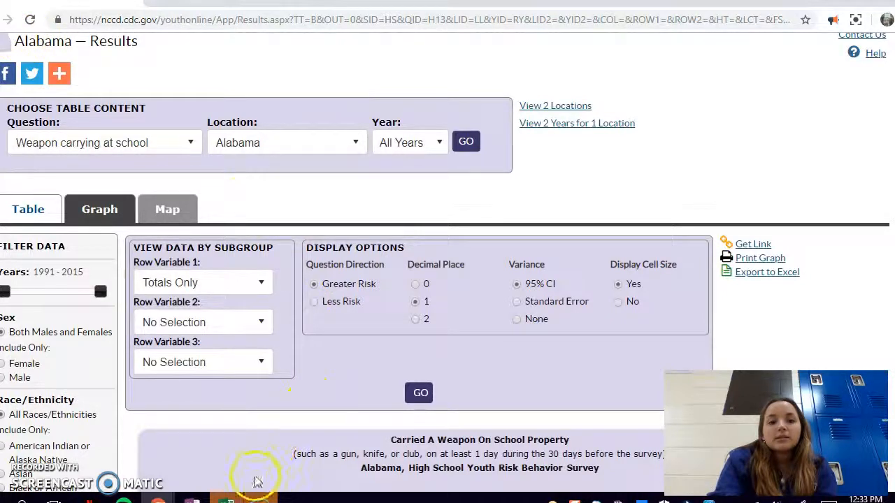
pyautogui.moveTo(213, 490)
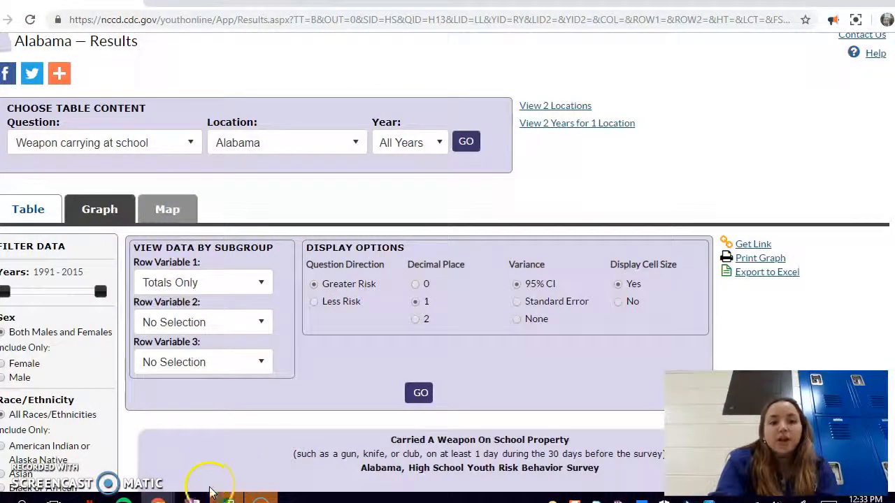
pyautogui.moveTo(226, 501)
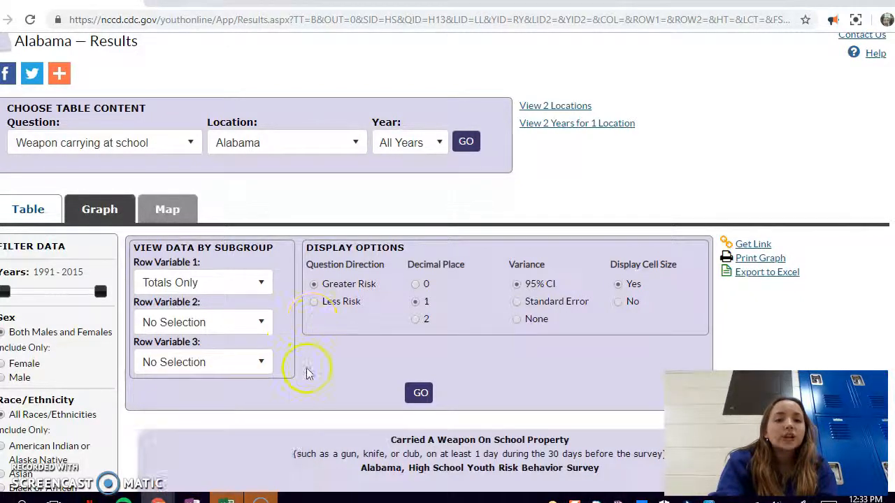
pyautogui.moveTo(310, 375)
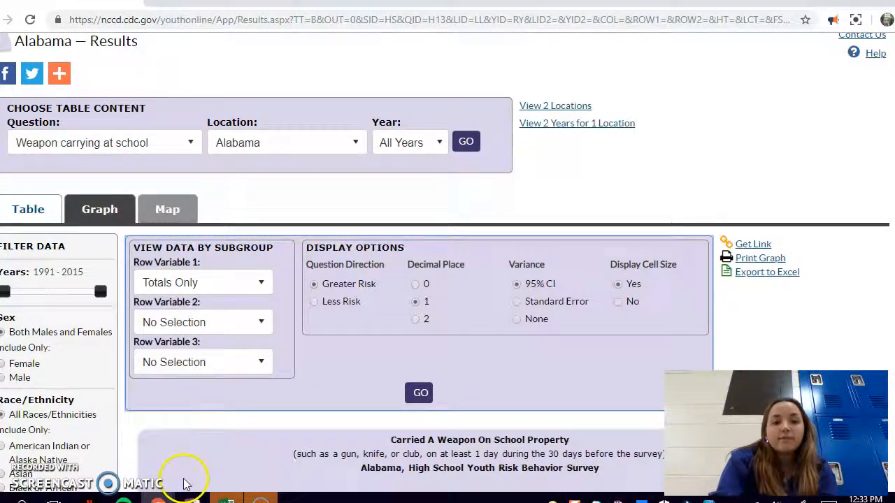
pyautogui.moveTo(157, 157)
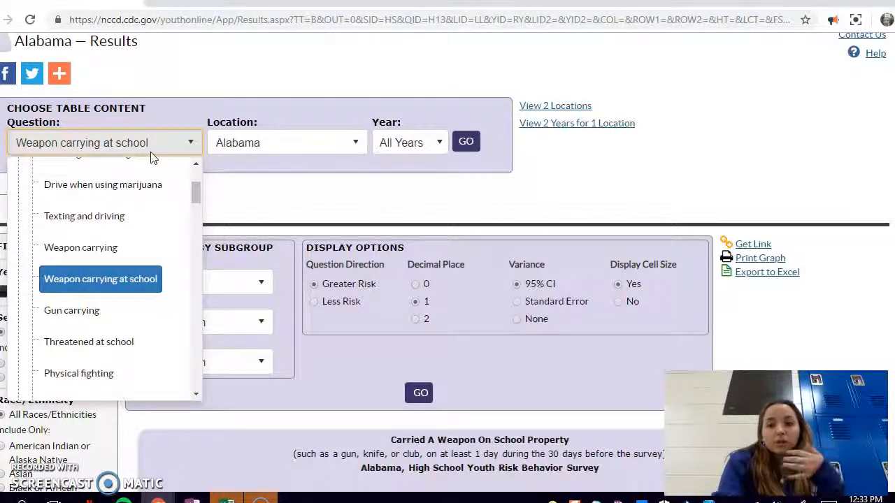
# Step: Keep Weapon carrying at school as the question and switch to the Excel data sheet
pyautogui.click(100, 280)
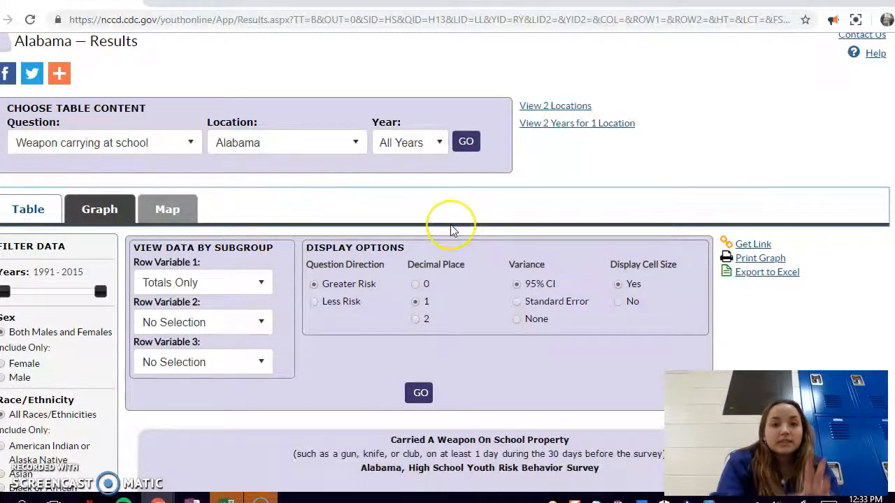
pyautogui.moveTo(450, 231)
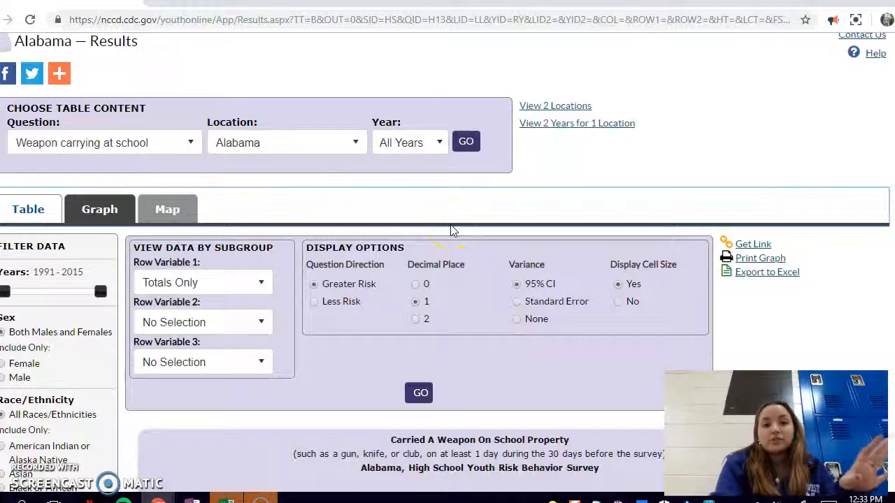
pyautogui.moveTo(419, 196)
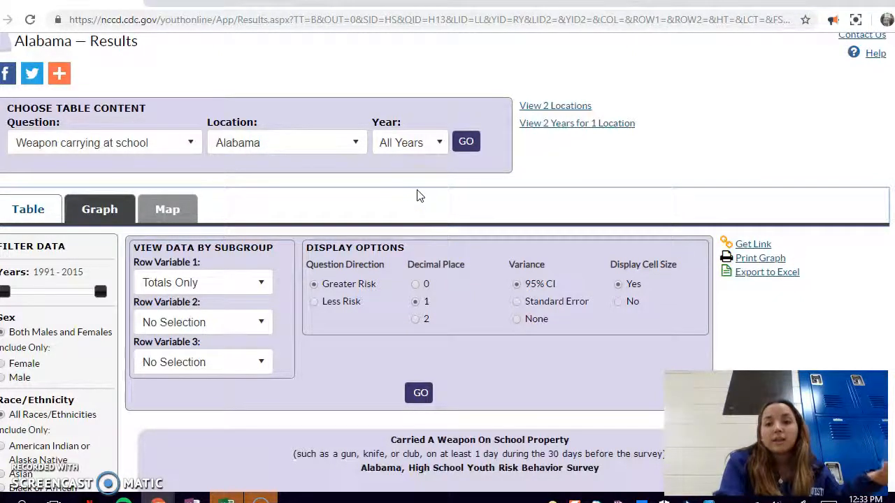
pyautogui.moveTo(213, 483)
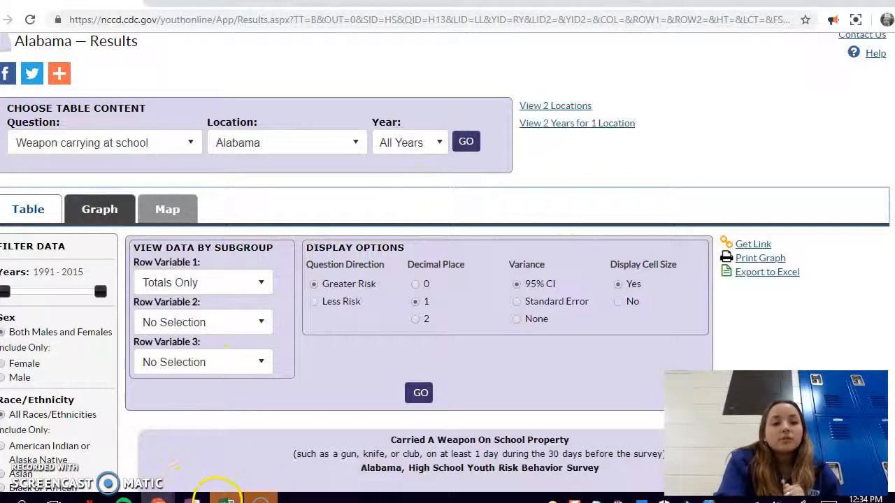
pyautogui.click(228, 501)
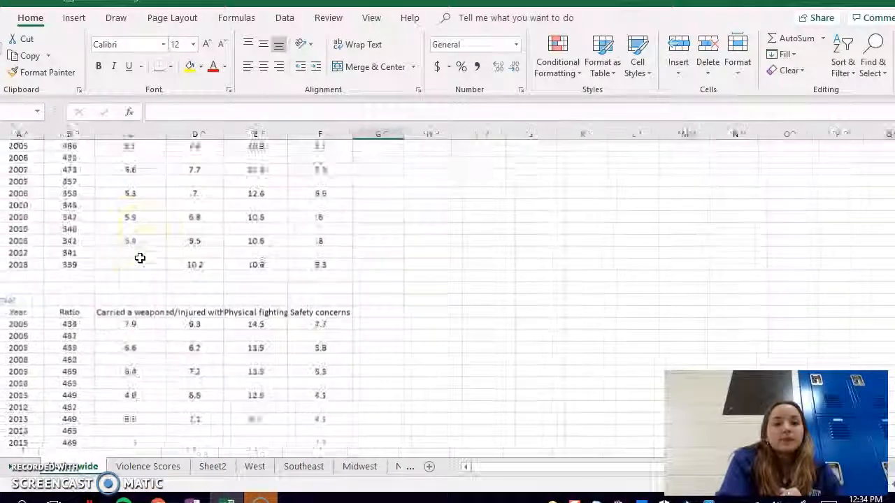
# Step: Scroll the Statewide sheet to the New York rows of yearly ratio and violence figures, then move to the PDF paper
pyautogui.scroll(3)
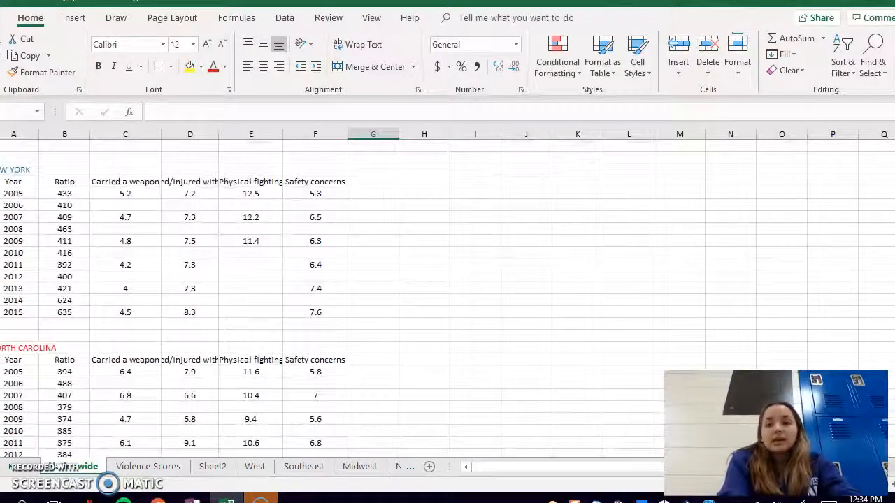
pyautogui.scroll(-3)
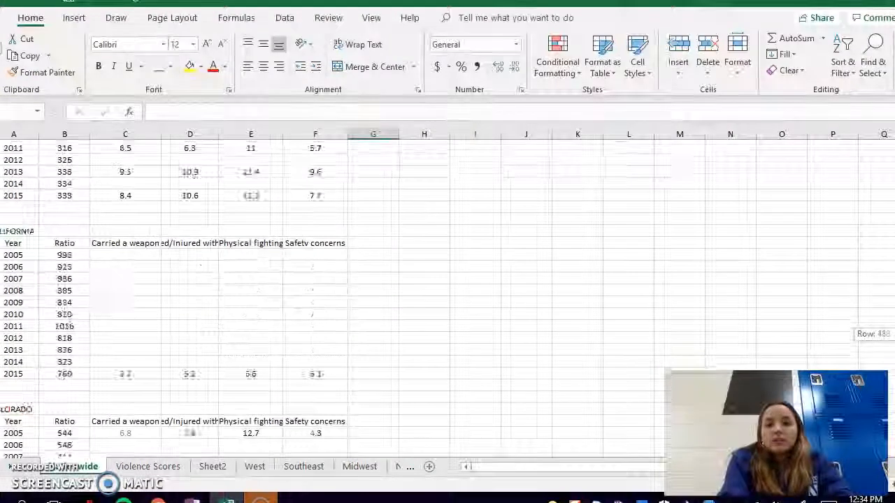
pyautogui.scroll(3)
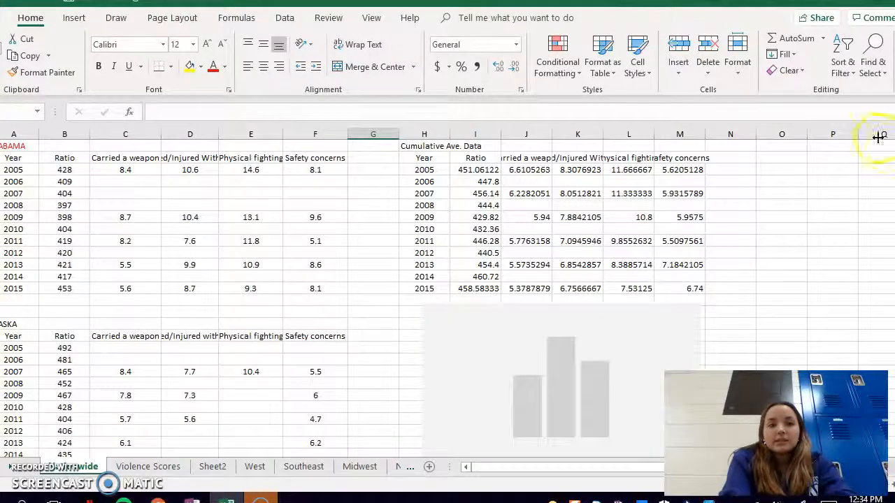
pyautogui.scroll(-3)
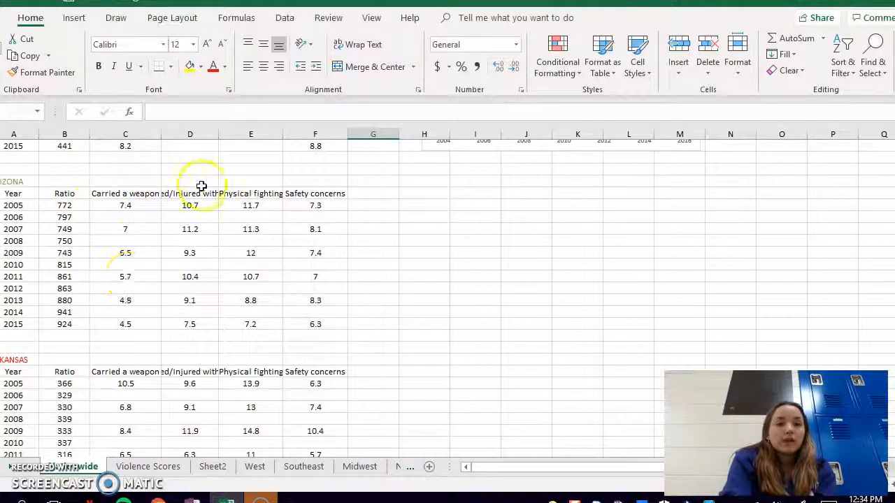
pyautogui.moveTo(850, 227)
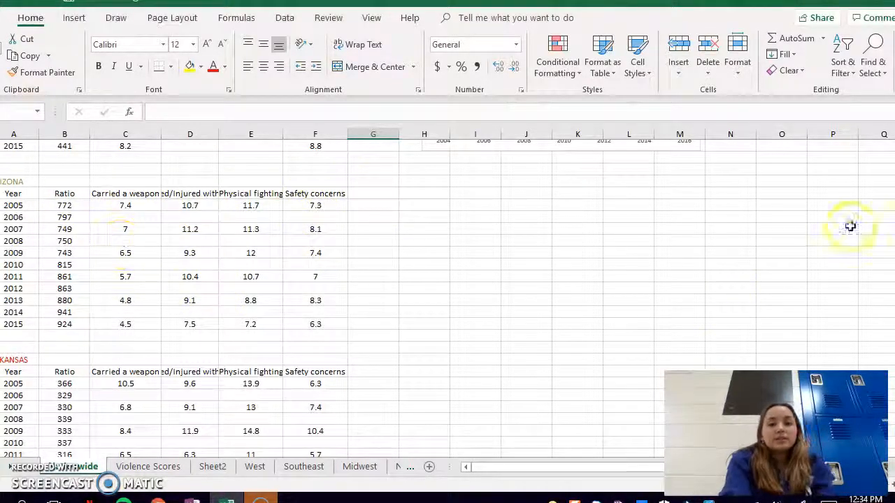
pyautogui.scroll(-3)
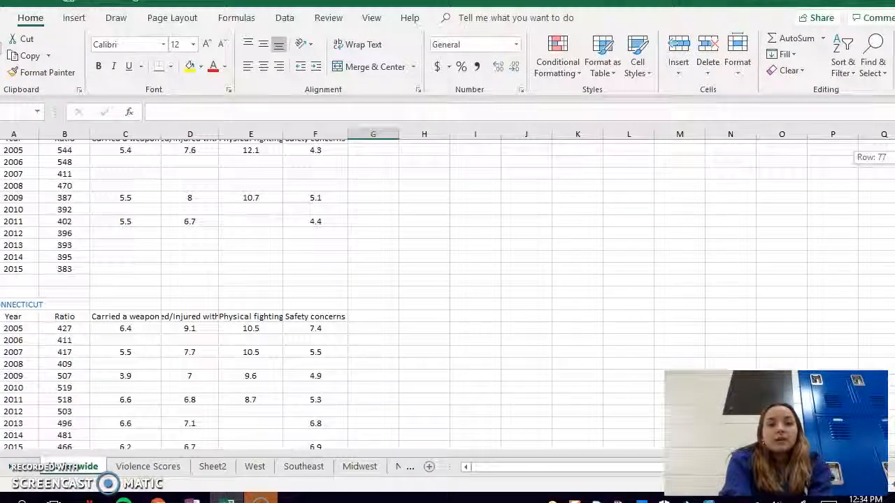
pyautogui.scroll(-3)
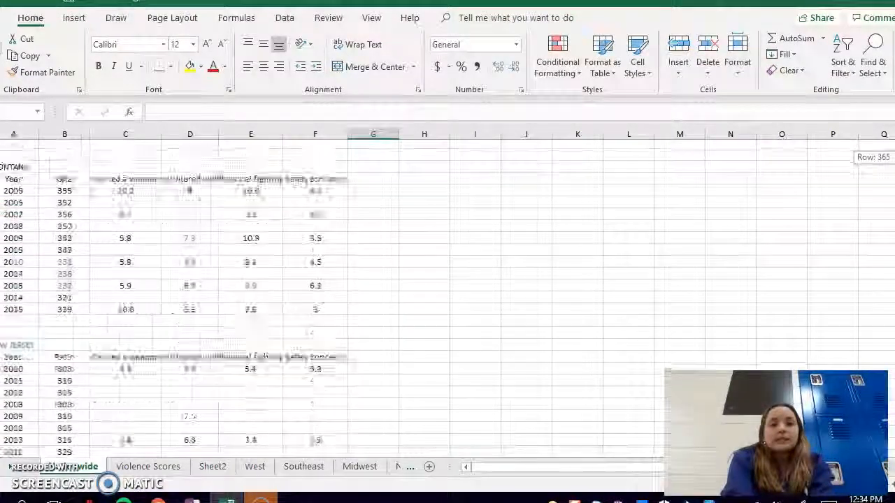
pyautogui.scroll(-3)
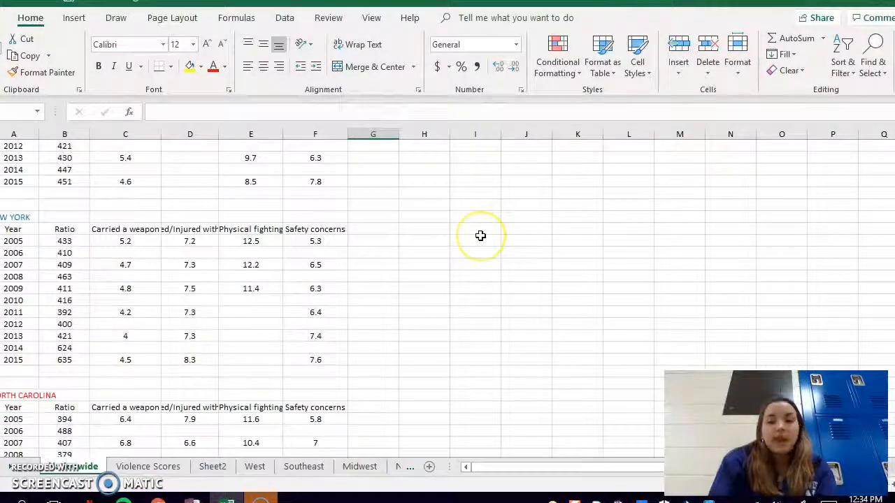
pyautogui.moveTo(481, 235)
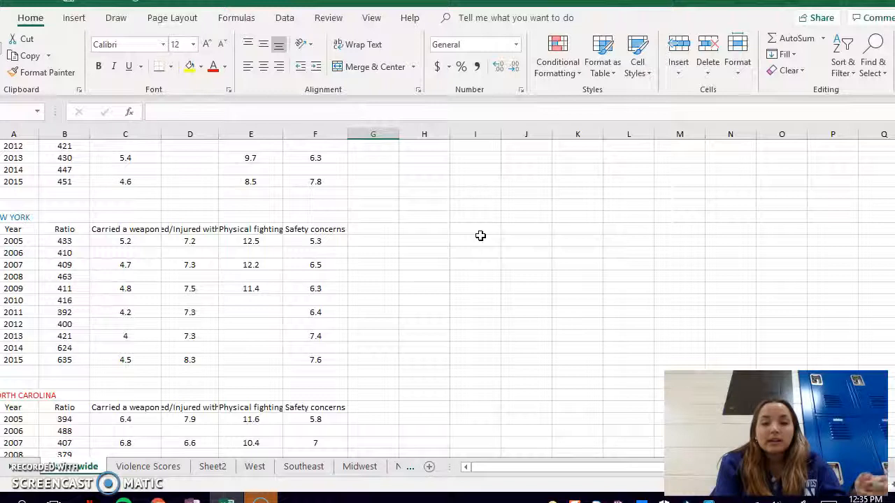
pyautogui.moveTo(288, 221)
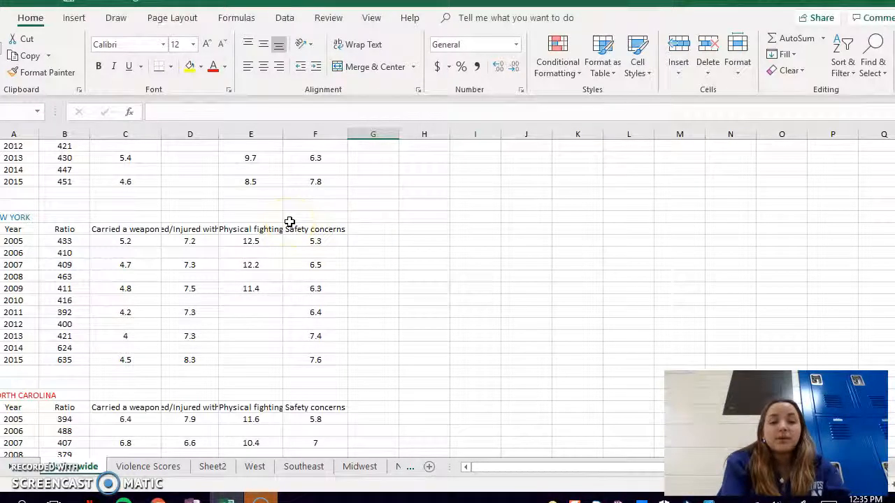
pyautogui.click(126, 229)
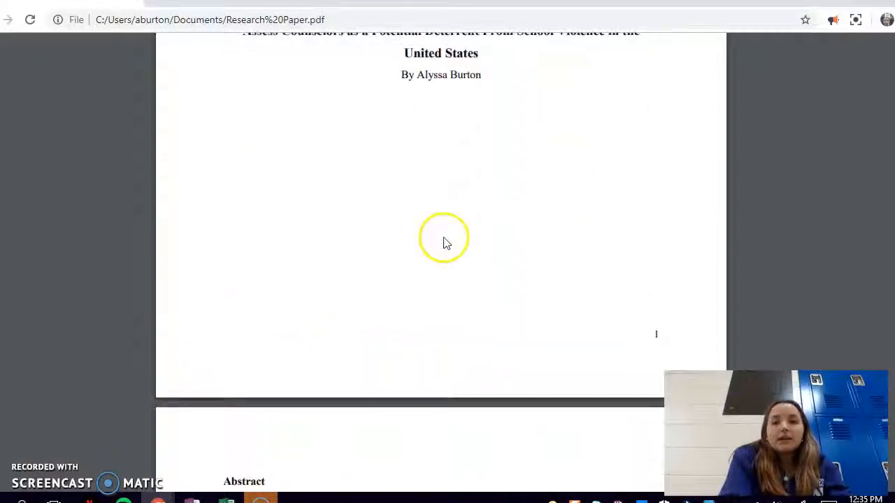
# Step: Scroll Research Paper.pdf to the page 8 Results table of ratio, CVS and SES for six states
pyautogui.scroll(3)
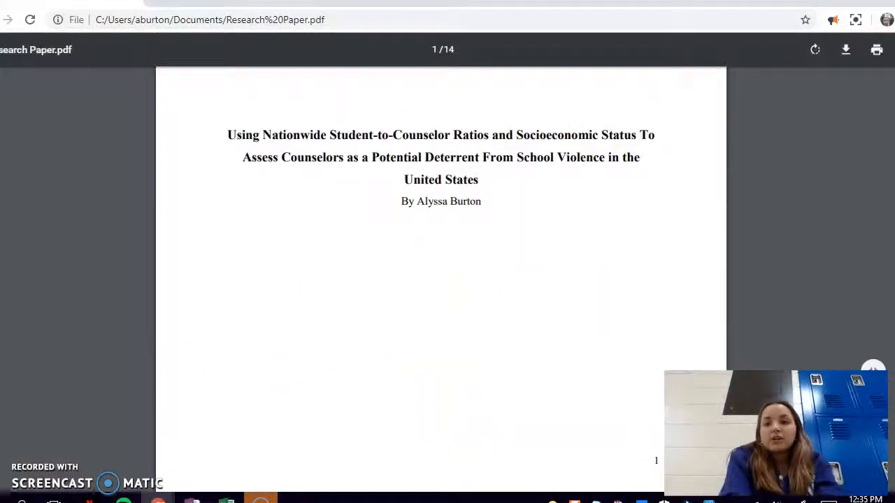
pyautogui.scroll(-3)
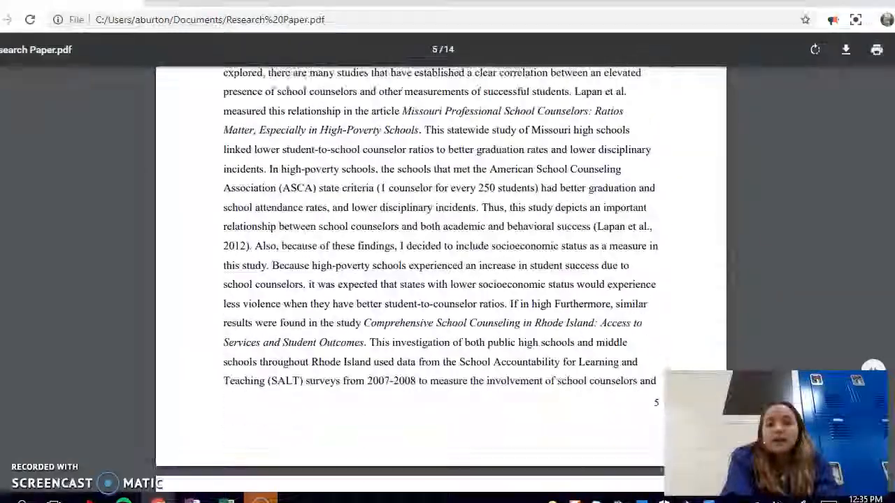
pyautogui.scroll(-3)
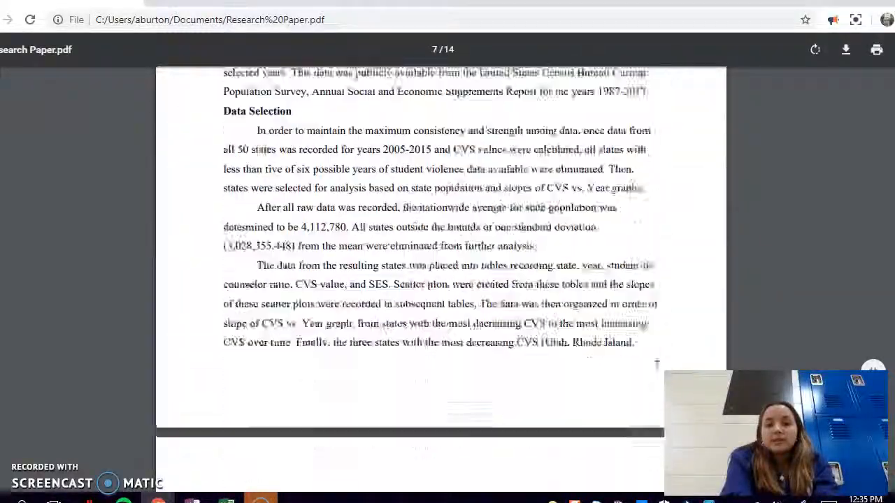
pyautogui.scroll(-3)
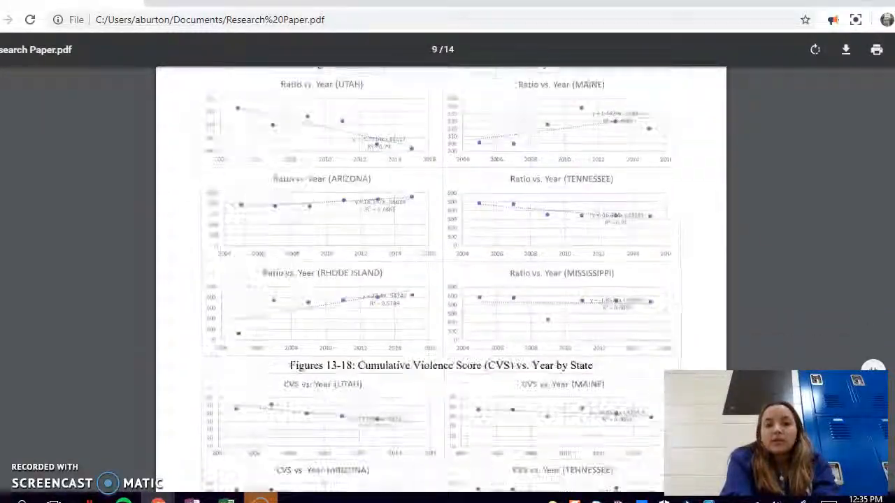
pyautogui.scroll(3)
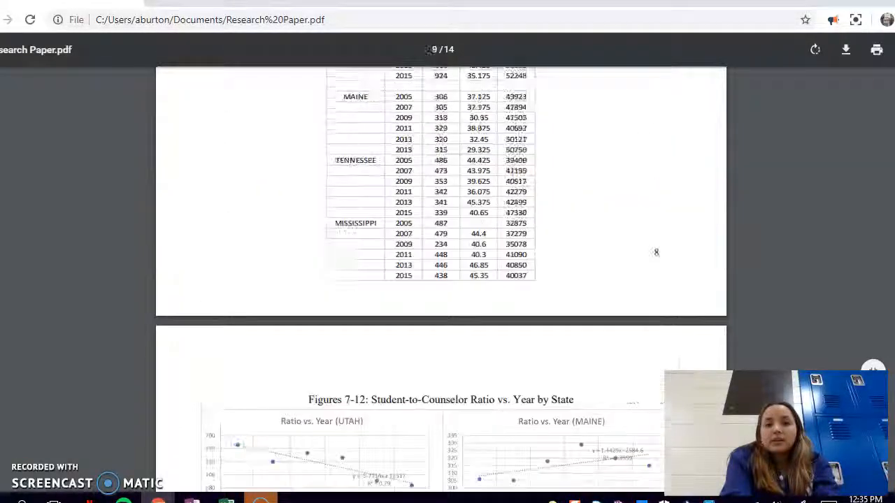
pyautogui.scroll(3)
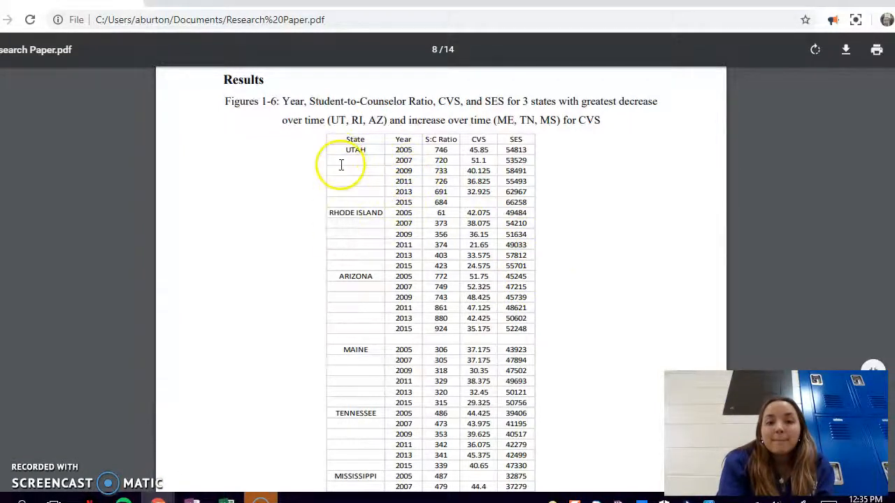
pyautogui.scroll(-3)
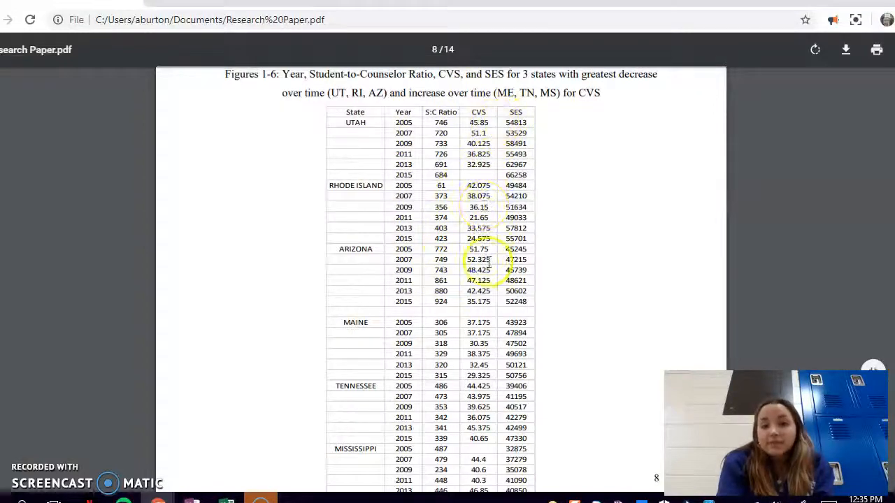
pyautogui.moveTo(748, 83)
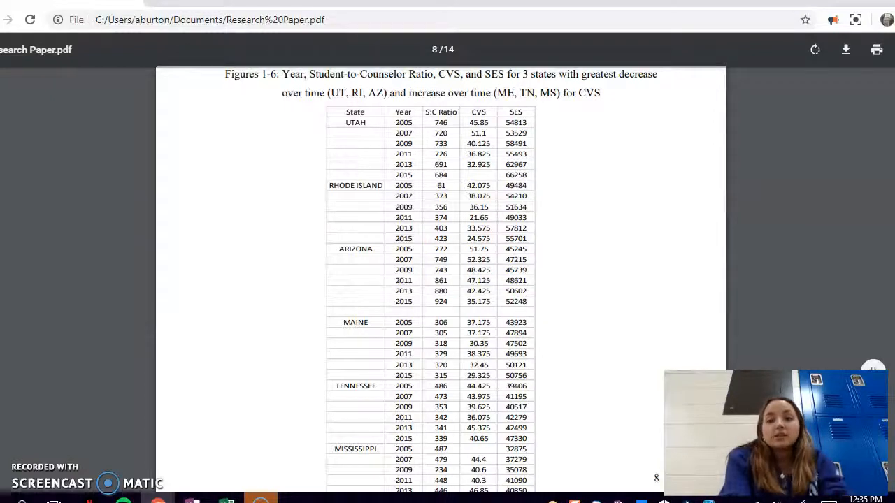
# Step: Scroll past Figures 7–24 to the Figure 25 slope table and the Discussion on page 10
pyautogui.scroll(-3)
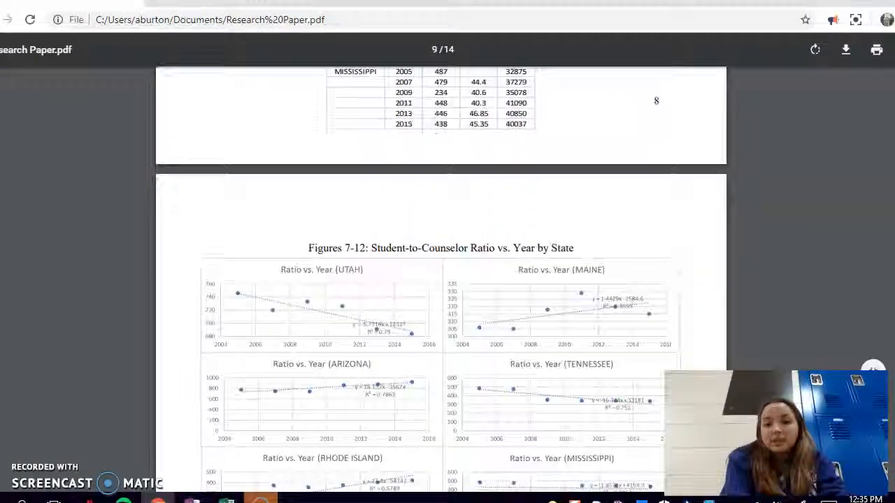
pyautogui.scroll(-3)
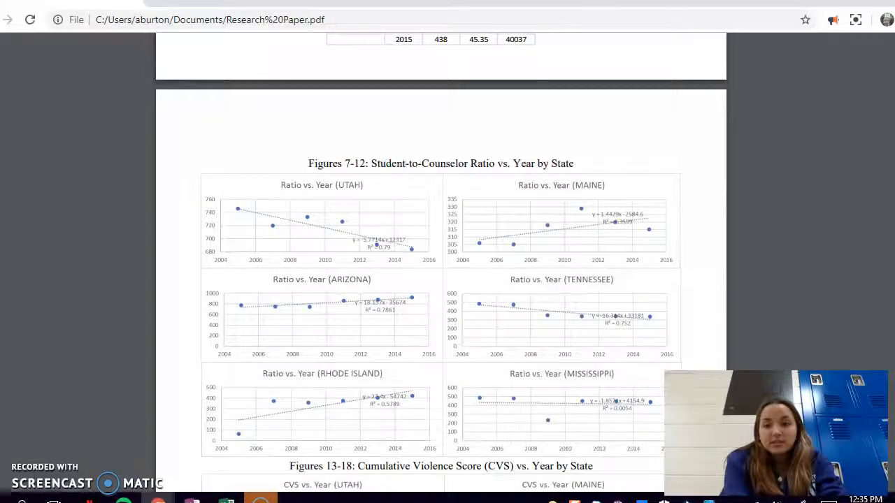
pyautogui.scroll(-3)
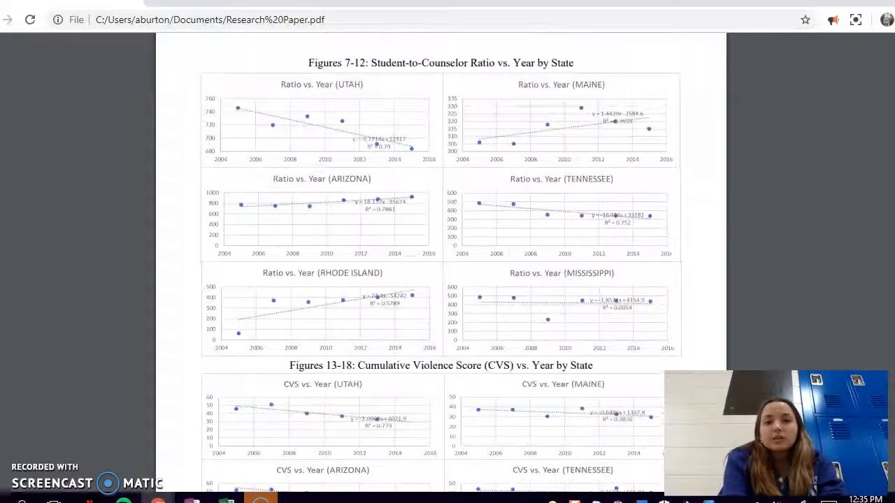
pyautogui.scroll(3)
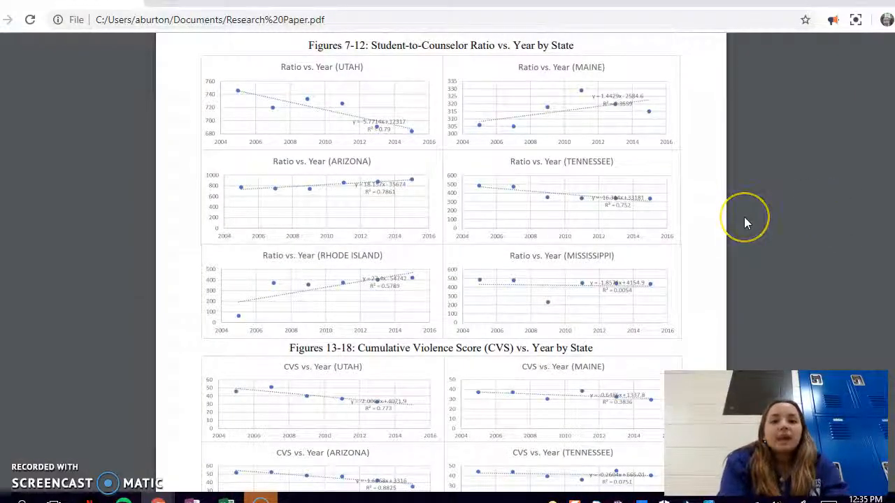
pyautogui.scroll(-3)
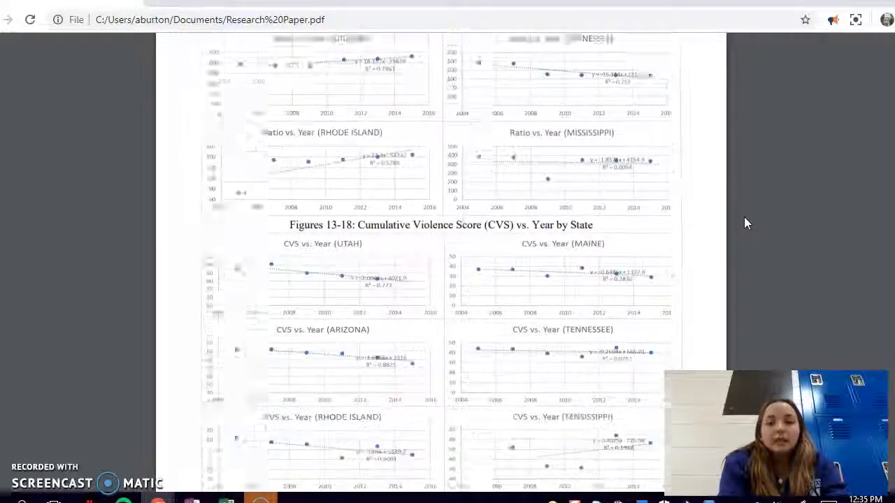
pyautogui.scroll(-3)
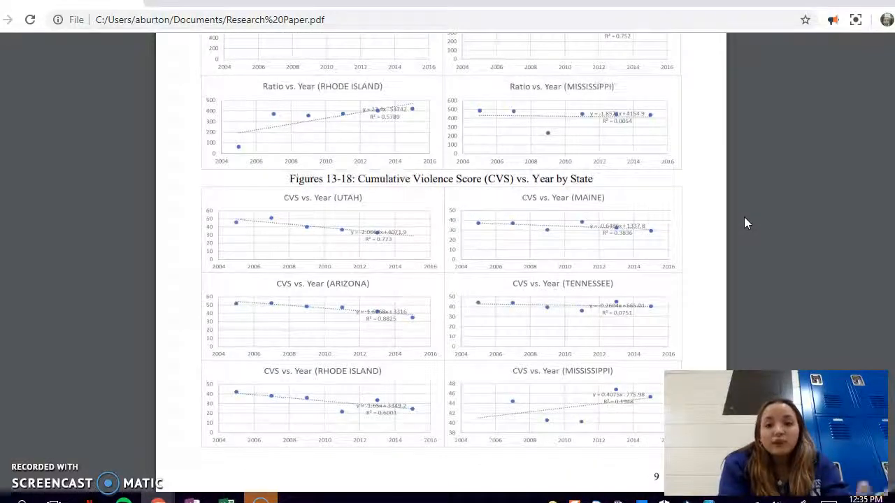
pyautogui.scroll(-3)
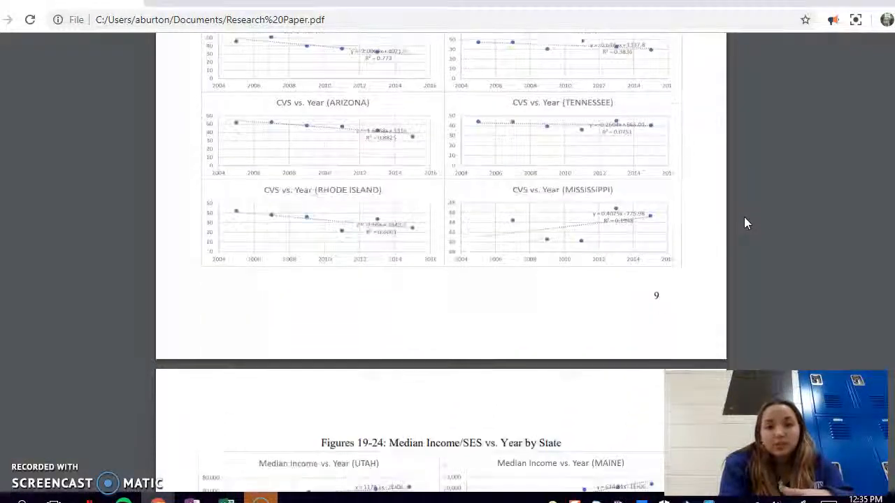
pyautogui.scroll(-3)
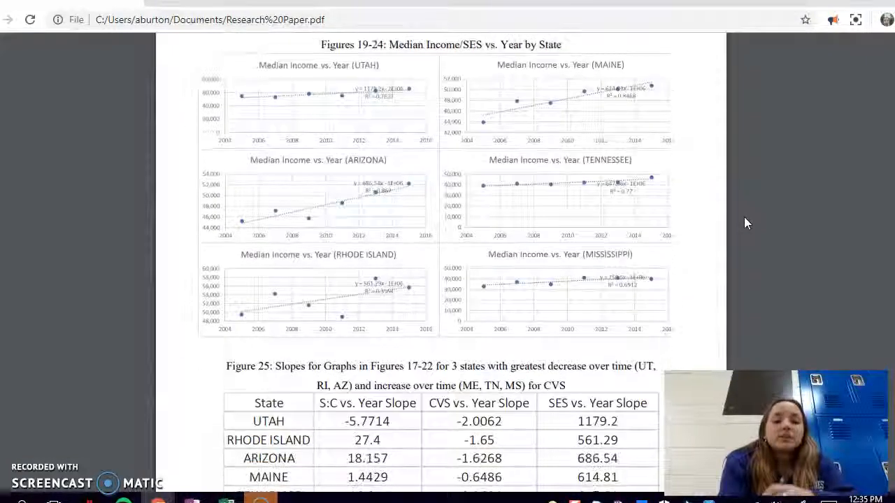
pyautogui.scroll(-3)
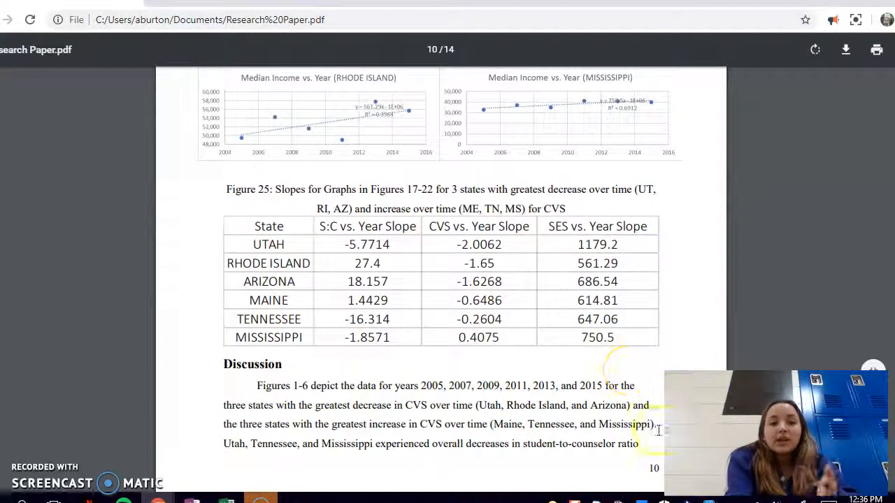
pyautogui.moveTo(123, 378)
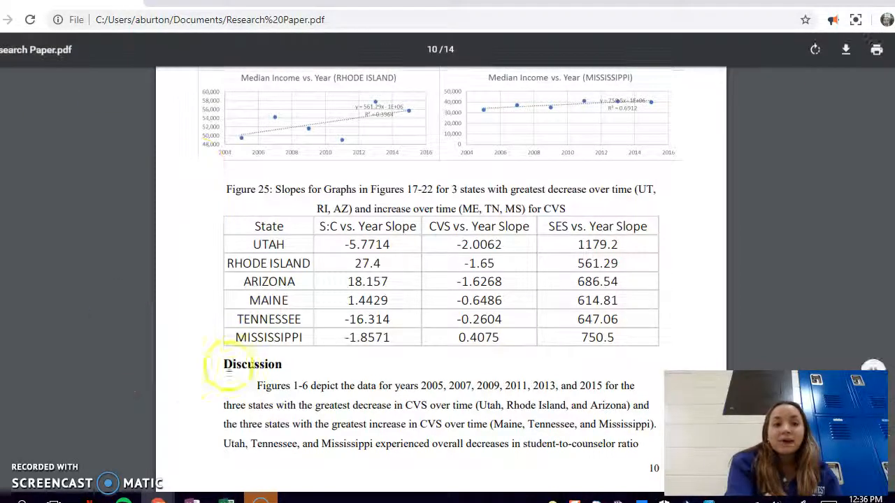
pyautogui.moveTo(105, 501)
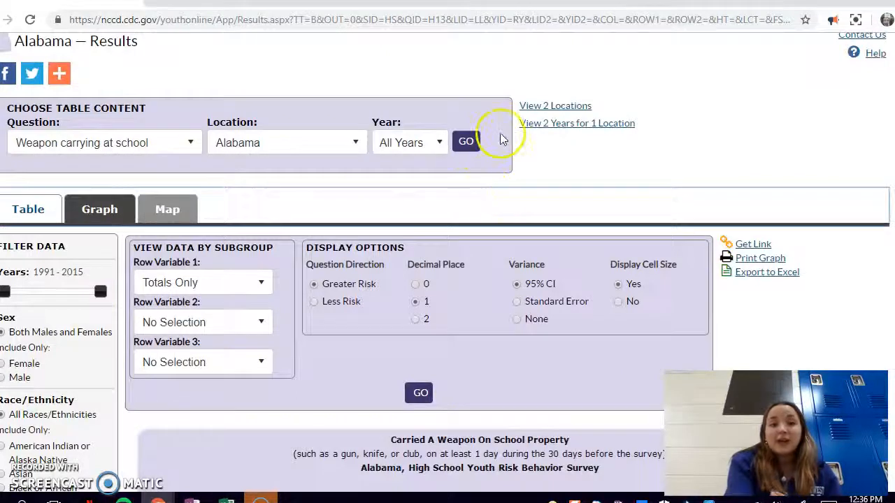
# Step: Scroll to the top of the Alabama weapon-carrying-at-school results page
pyautogui.scroll(3)
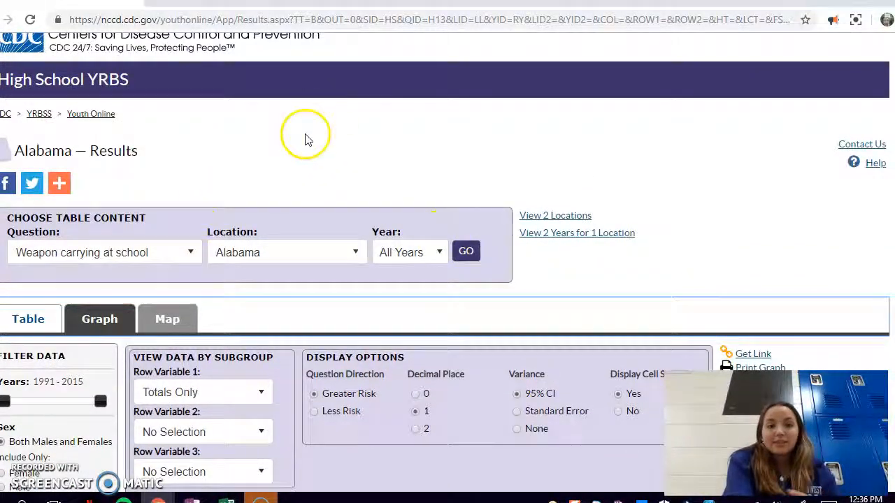
pyautogui.moveTo(35, 462)
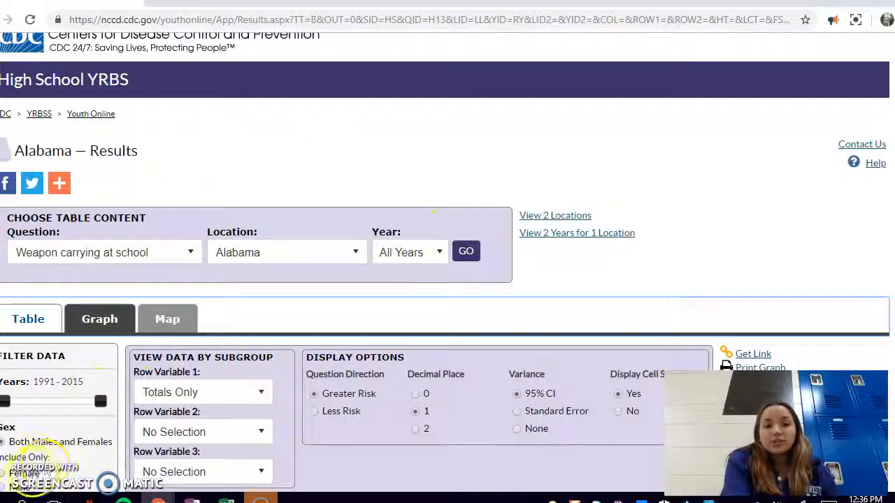